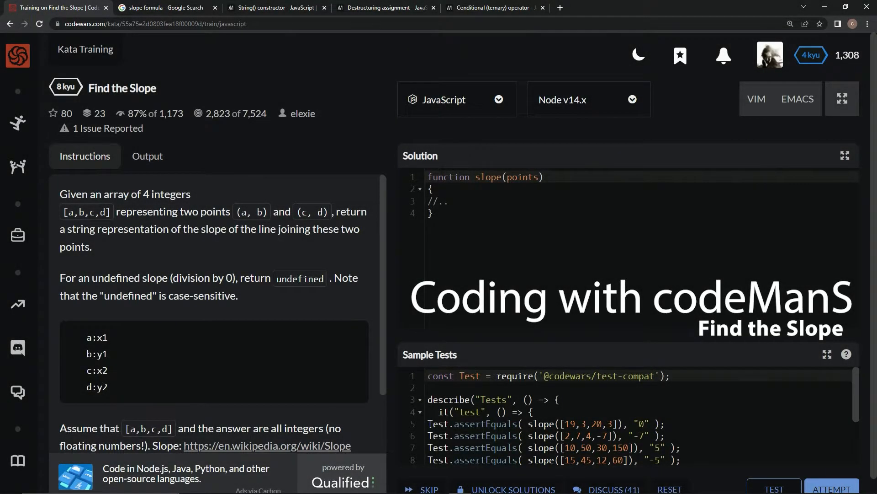
- Bring up the Google 'slope formula' results showing slope as (y2 − y1)/(x2 − x1)
left_click(17, 55)
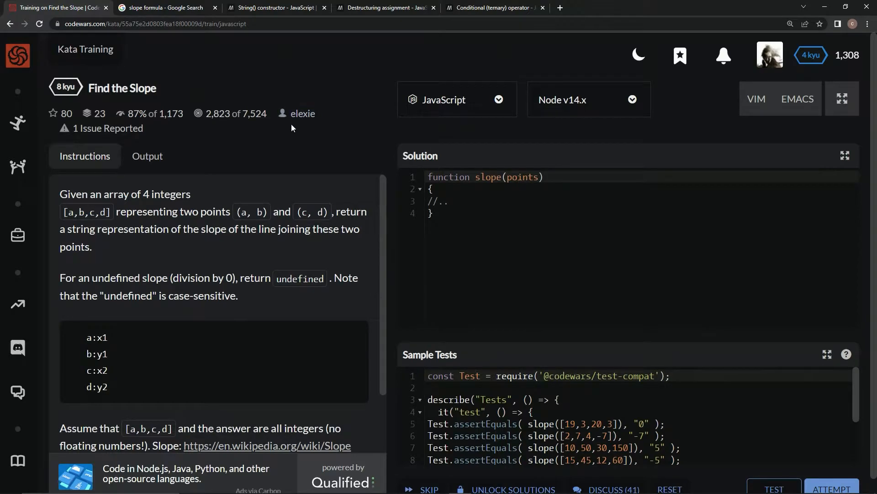
mouse_move(125, 122)
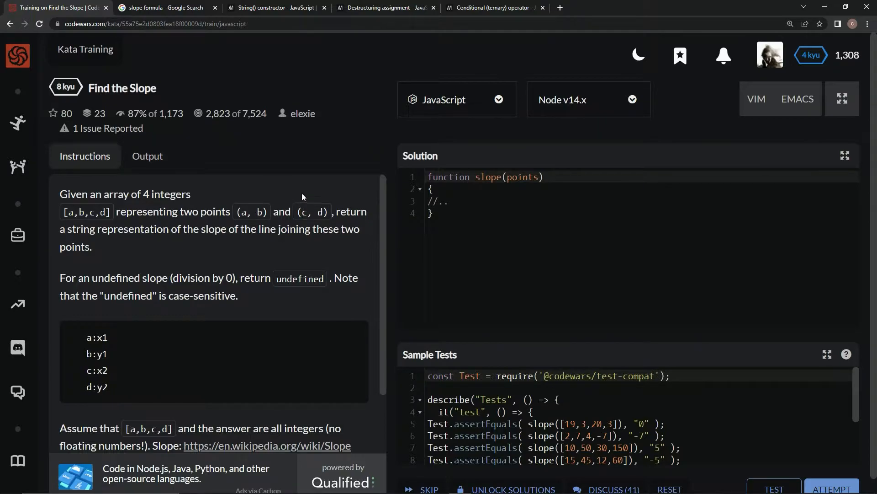
mouse_move(320, 209)
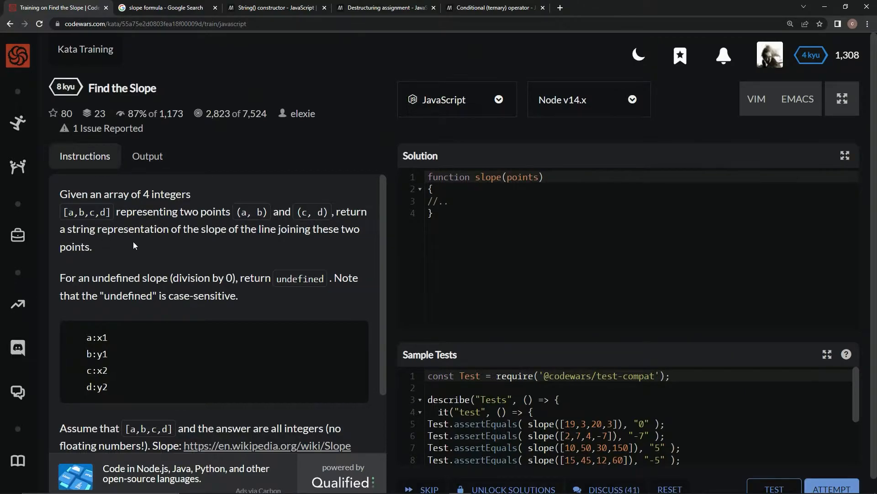
mouse_move(227, 241)
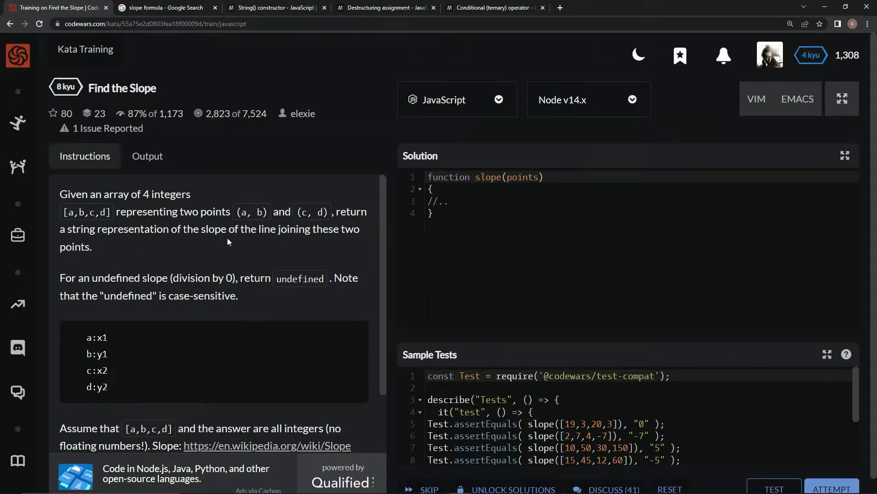
mouse_move(327, 248)
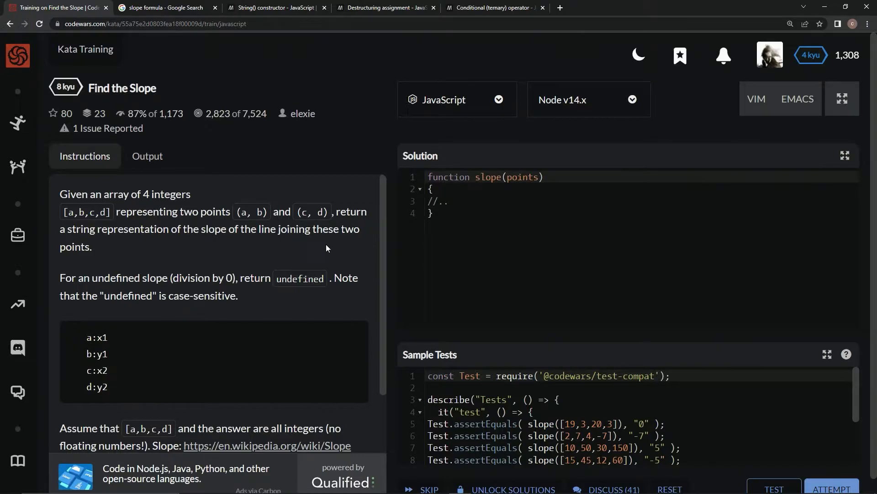
mouse_move(72, 287)
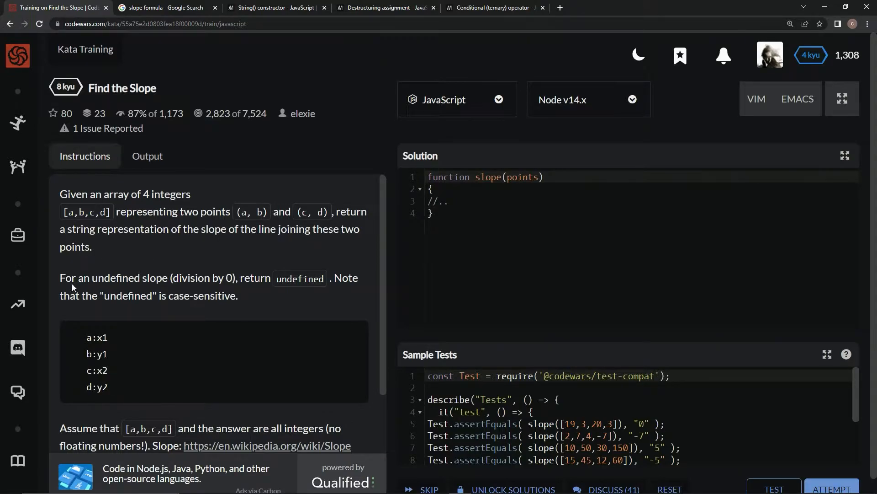
mouse_move(131, 290)
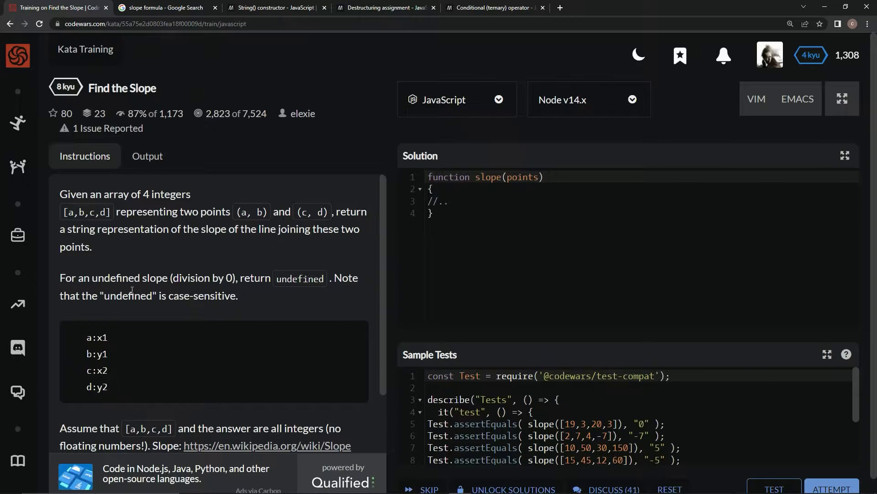
mouse_move(204, 290)
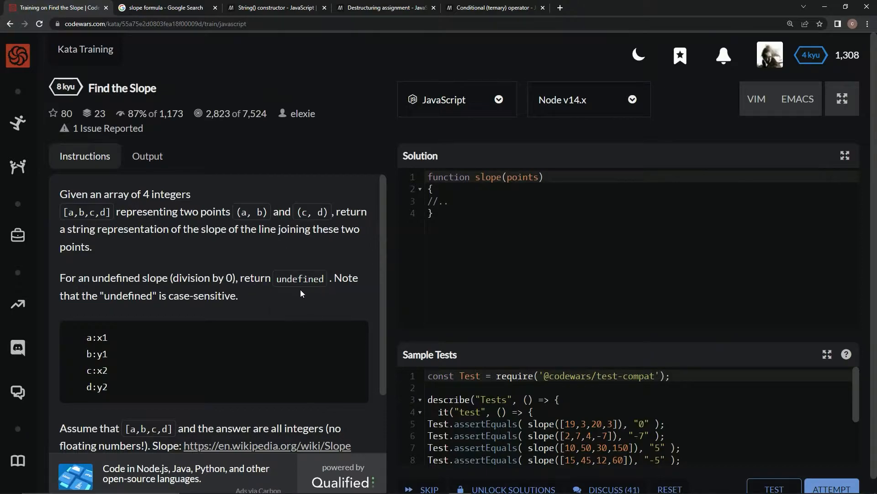
mouse_move(110, 312)
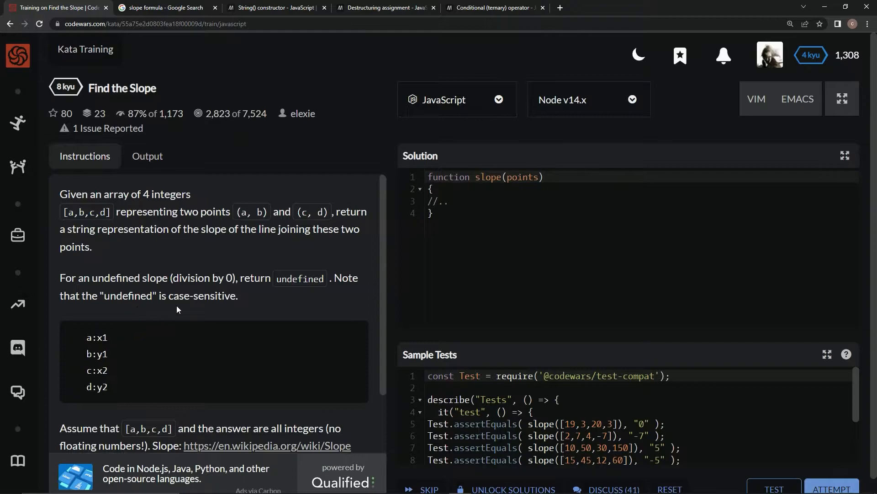
scroll("down", 3)
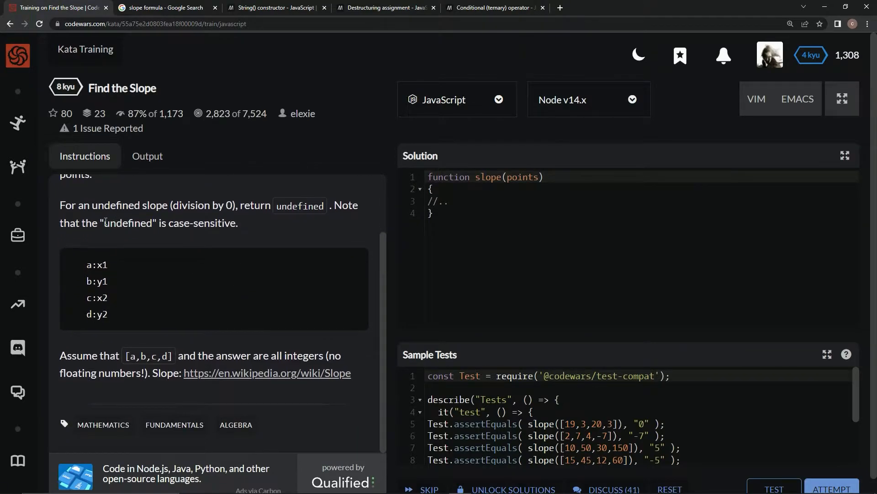
mouse_move(143, 326)
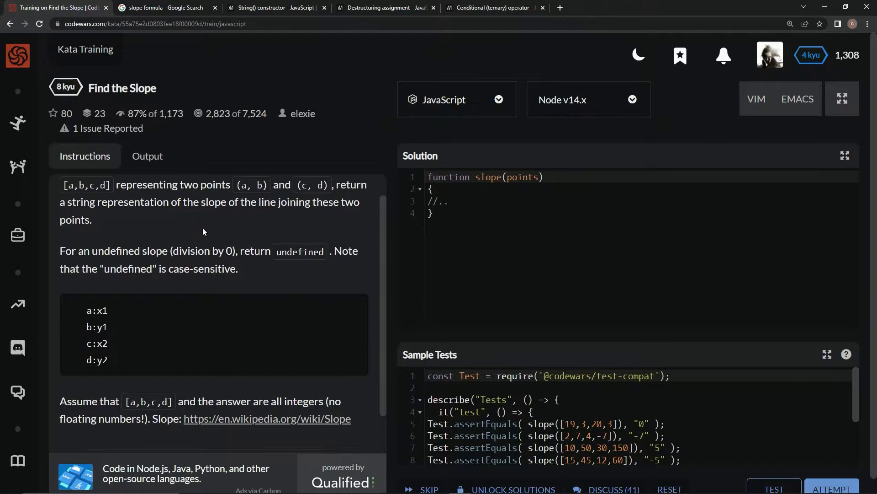
scroll("down", 3)
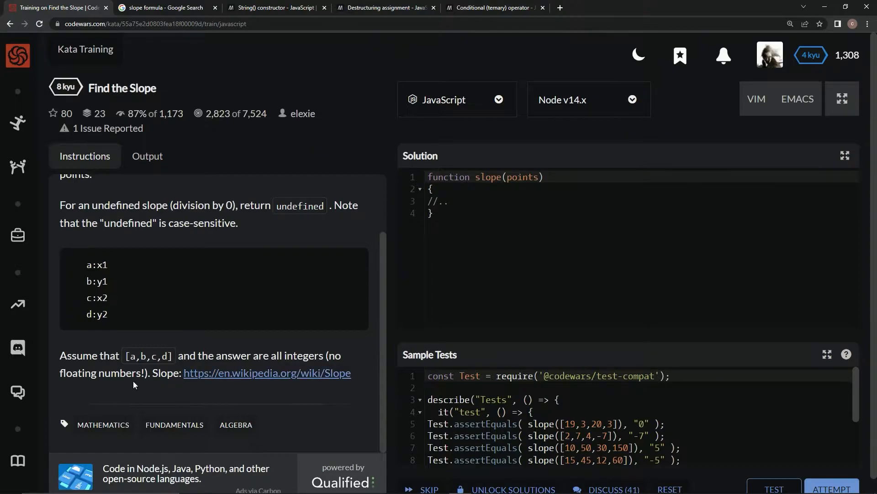
mouse_move(273, 130)
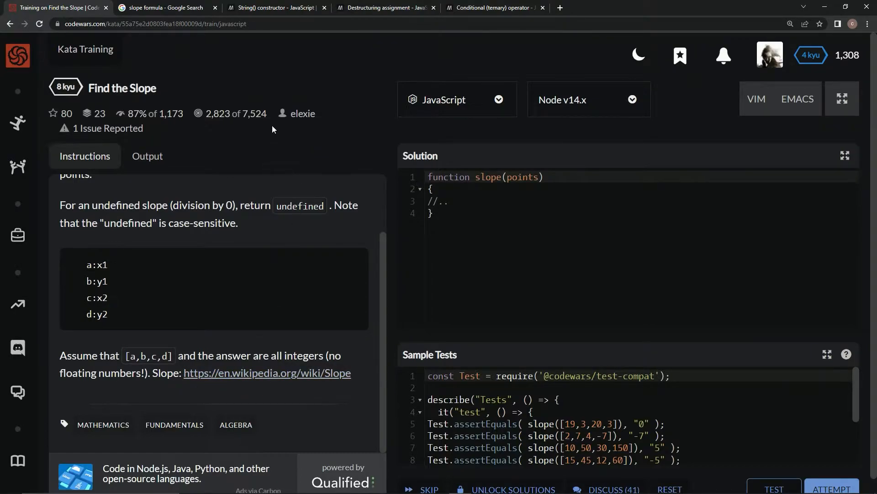
left_click(162, 7)
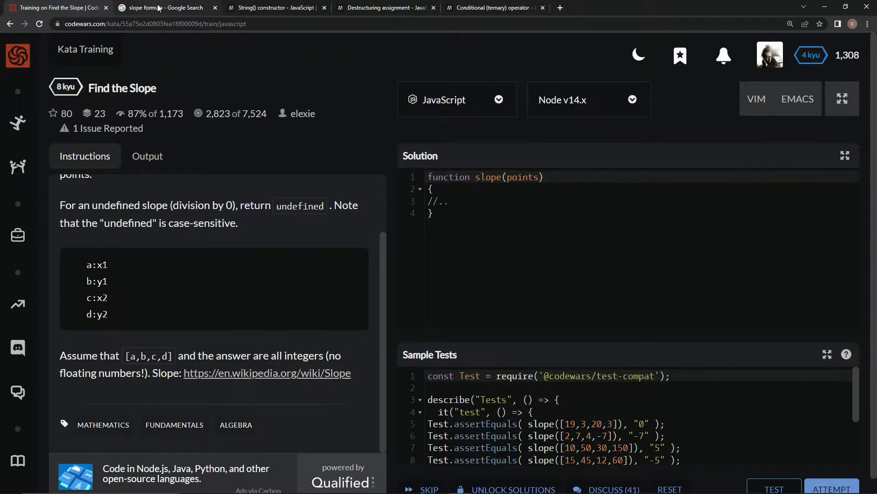
mouse_move(162, 7)
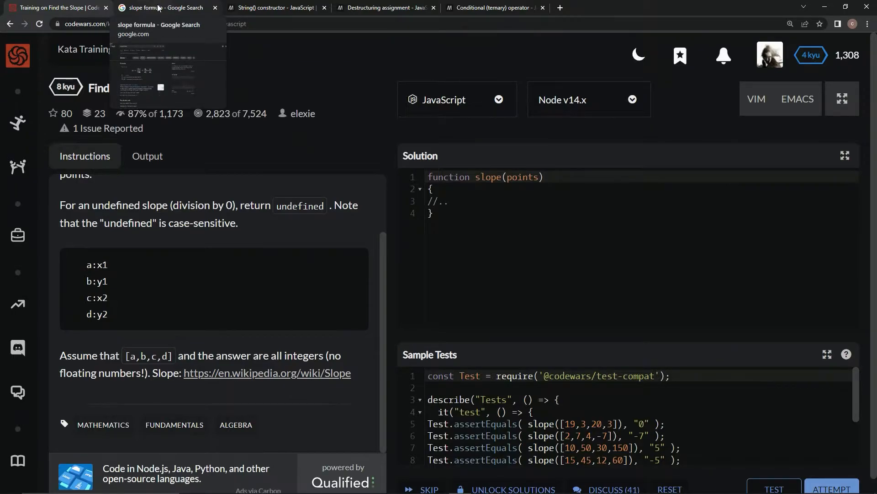
left_click(163, 7)
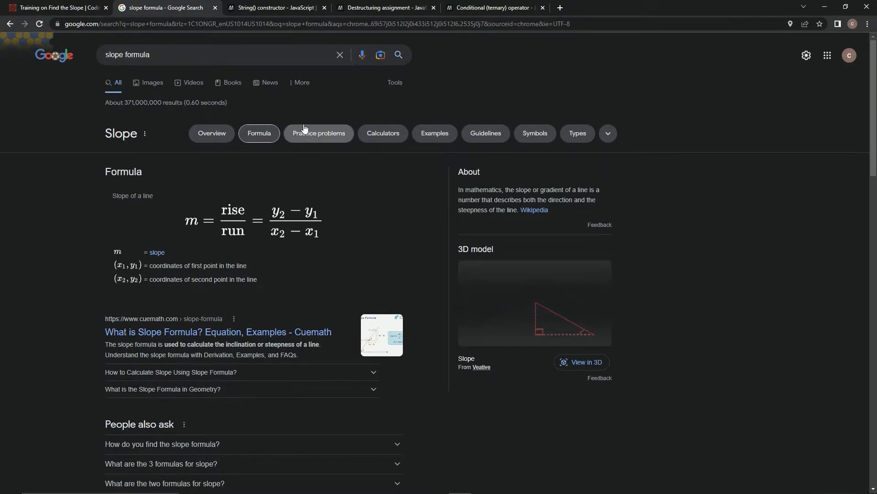
- Return to the Codewars Find the Slope kata
left_click(56, 7)
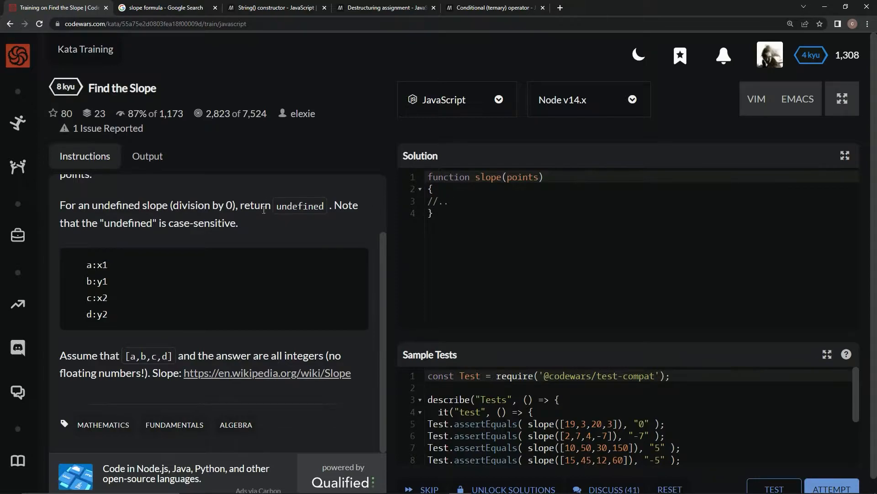
mouse_move(581, 407)
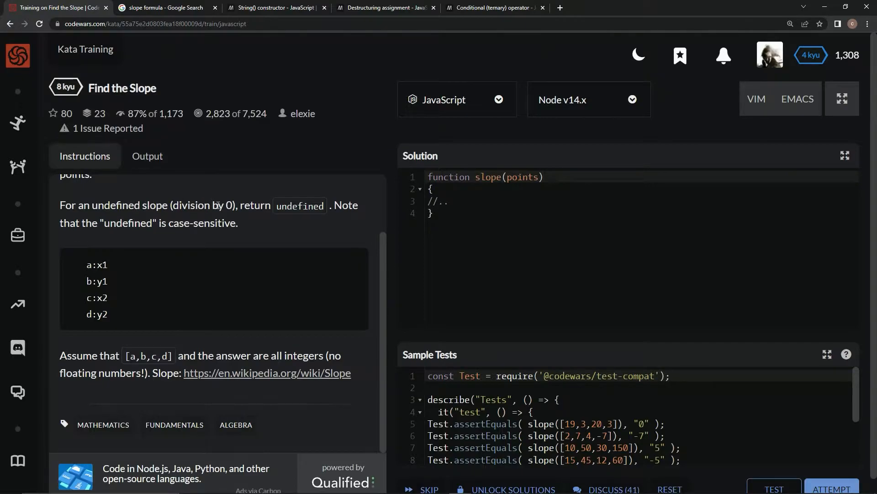
mouse_move(171, 272)
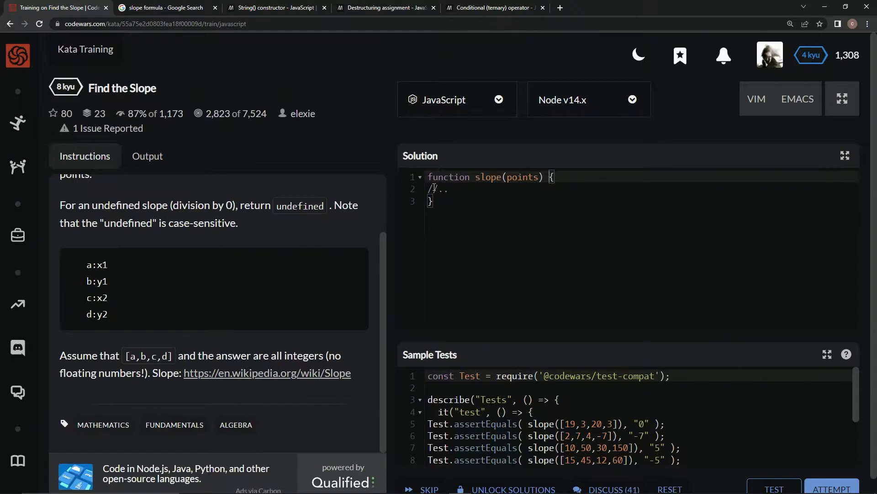
- Replace the placeholder comment with: if points[0] equals points[2], return 'undefined'
double_click(438, 190)
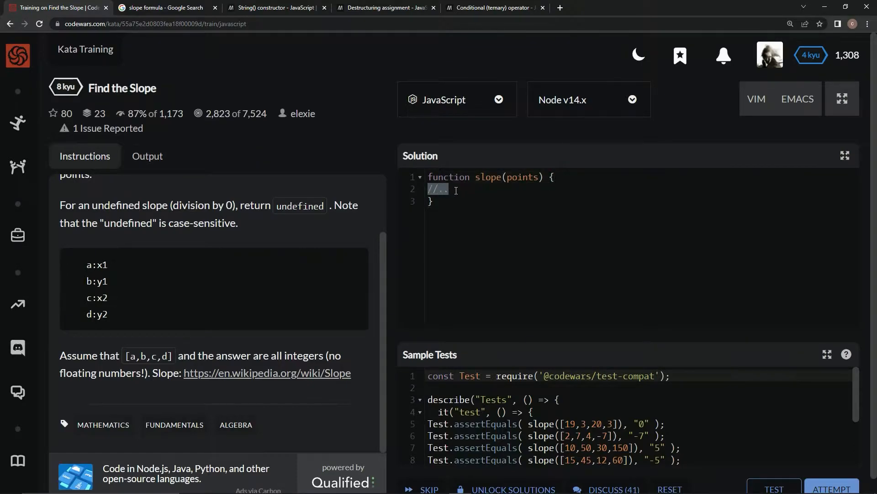
left_click(559, 177)
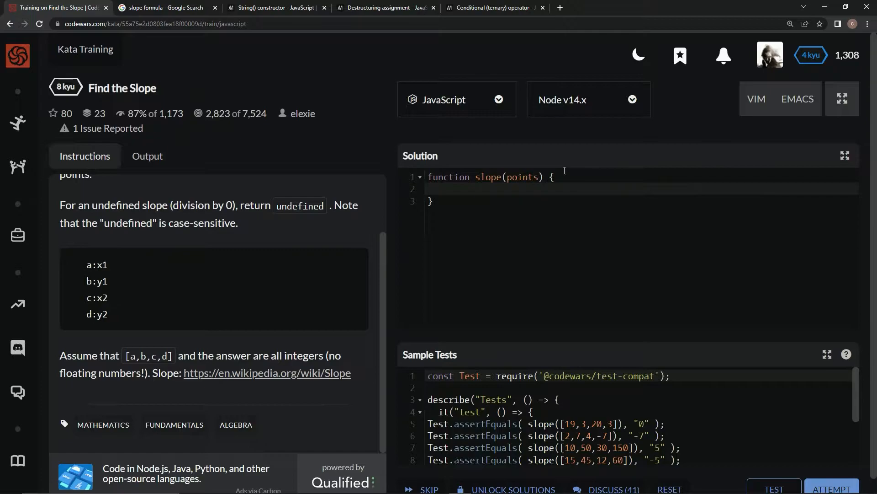
type("if (")
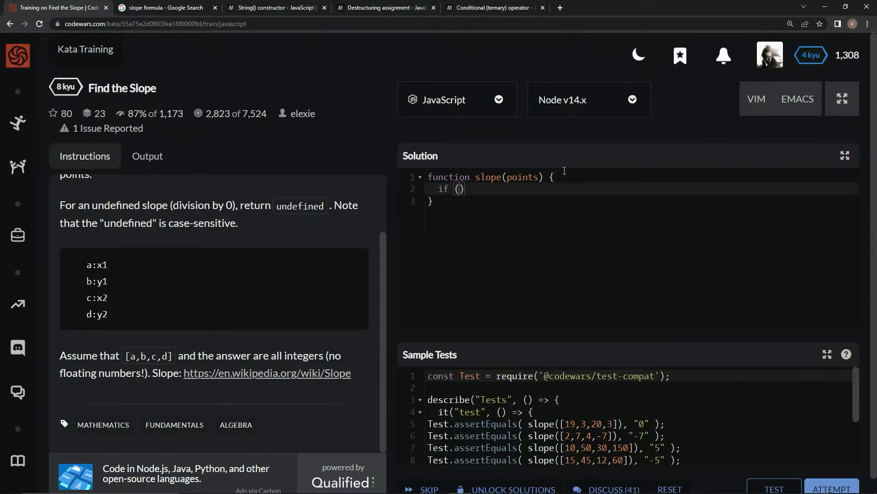
type("points[]")
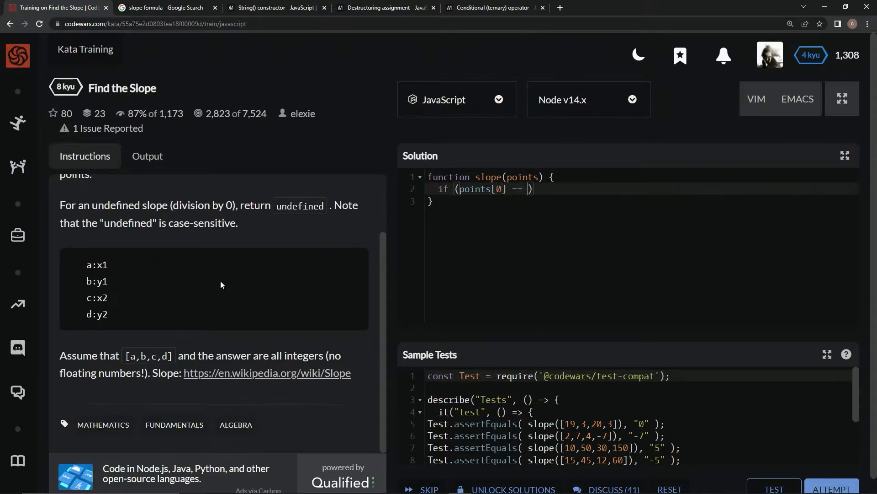
type("points[2")
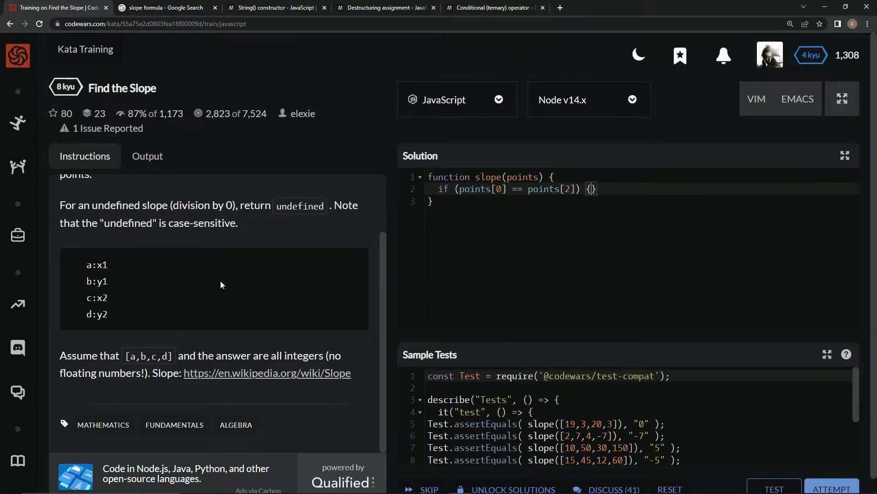
type("retu")
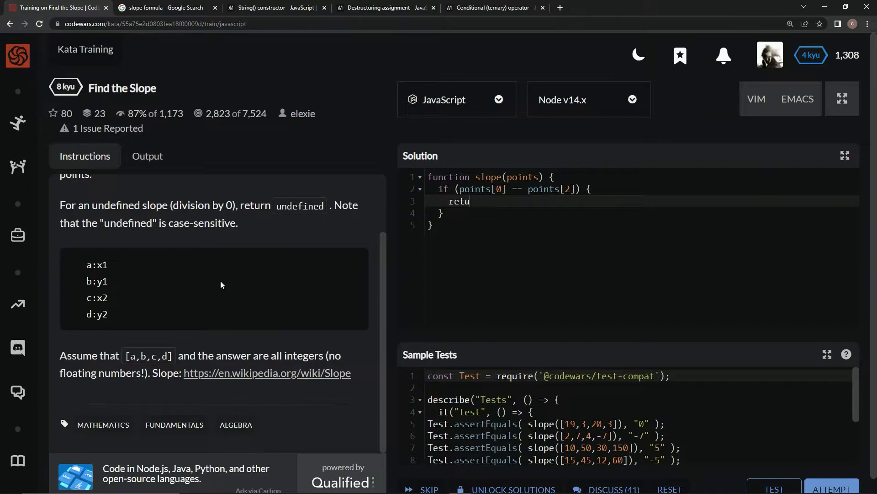
type("rn 'unde")
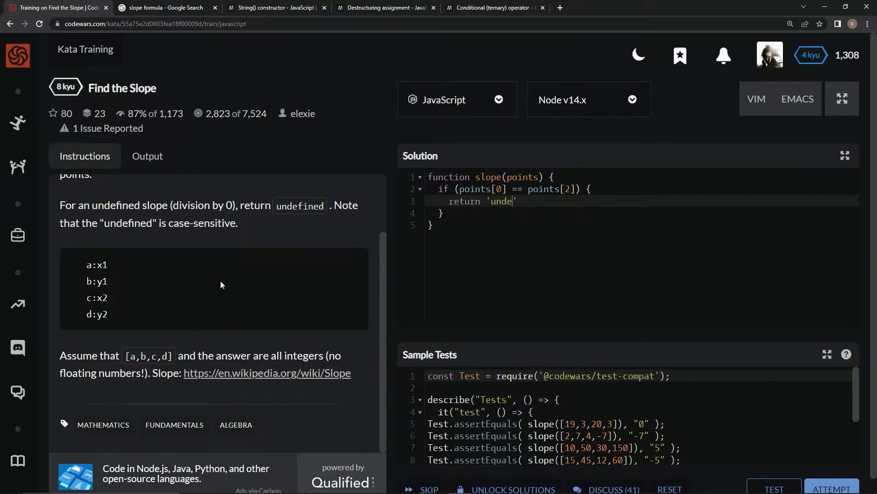
type("fined")
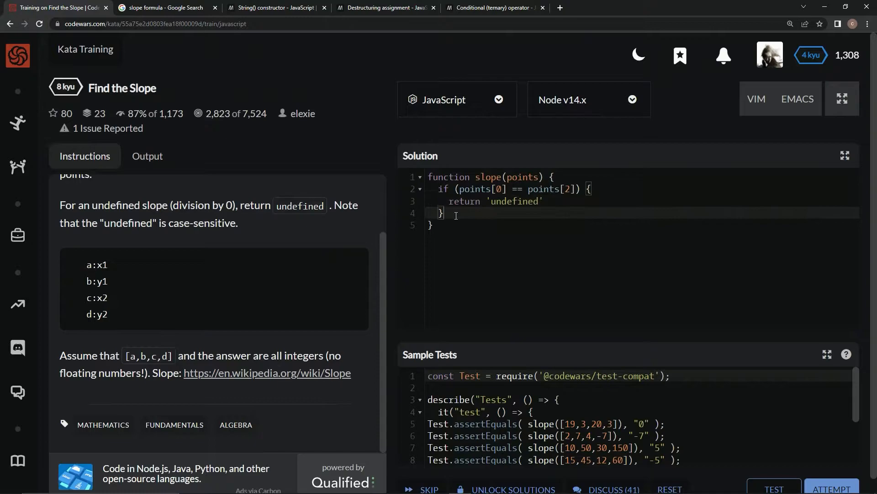
- Start the slope return with (points[3] - points[1])
type("re")
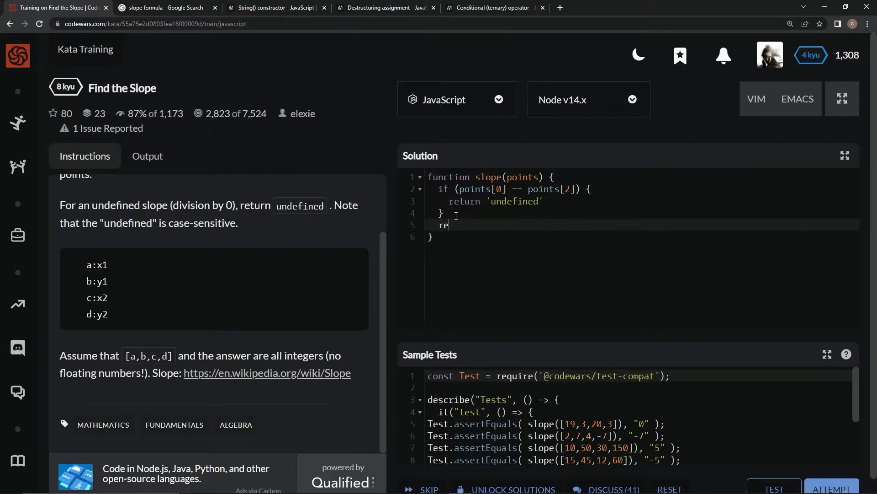
type("turn")
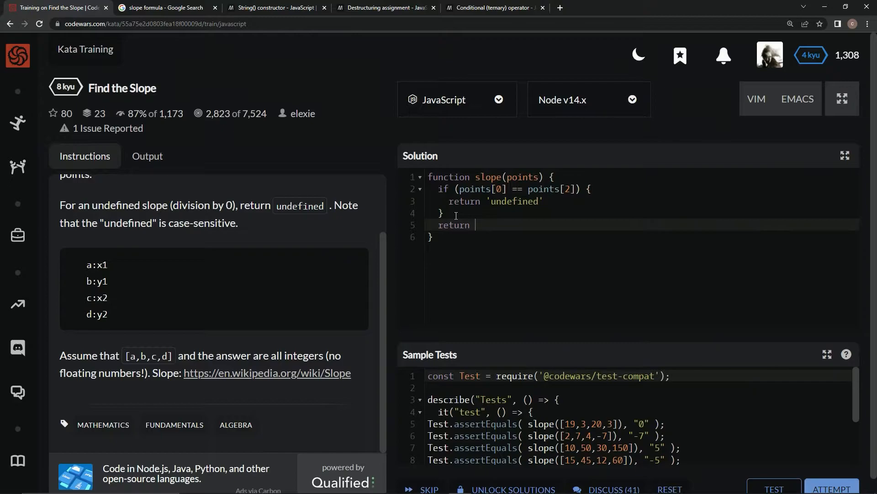
type("(point)")
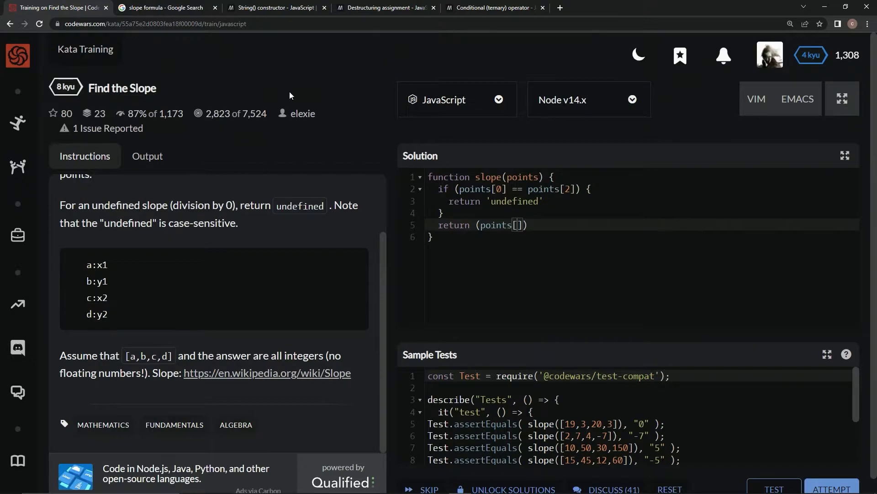
mouse_move(117, 285)
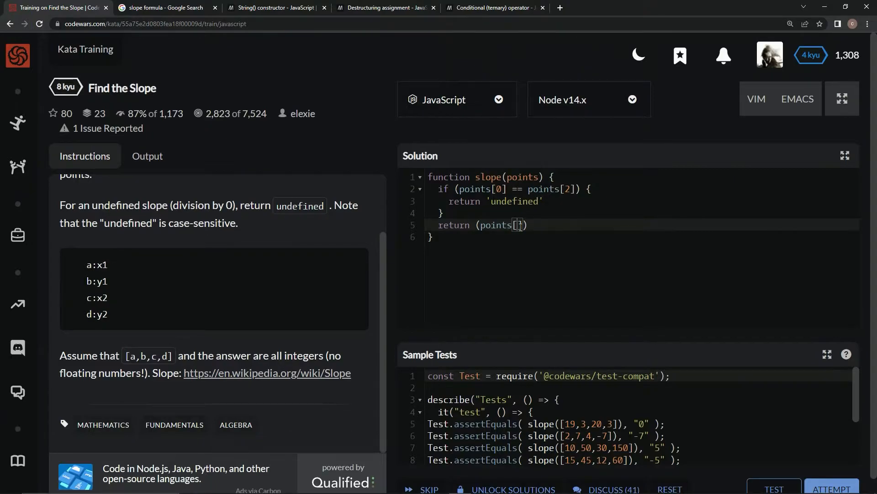
type("3")
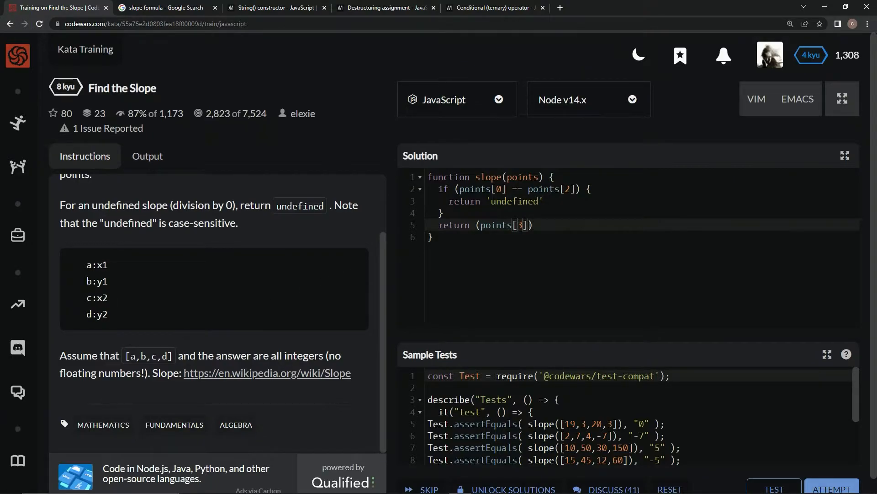
type("-")
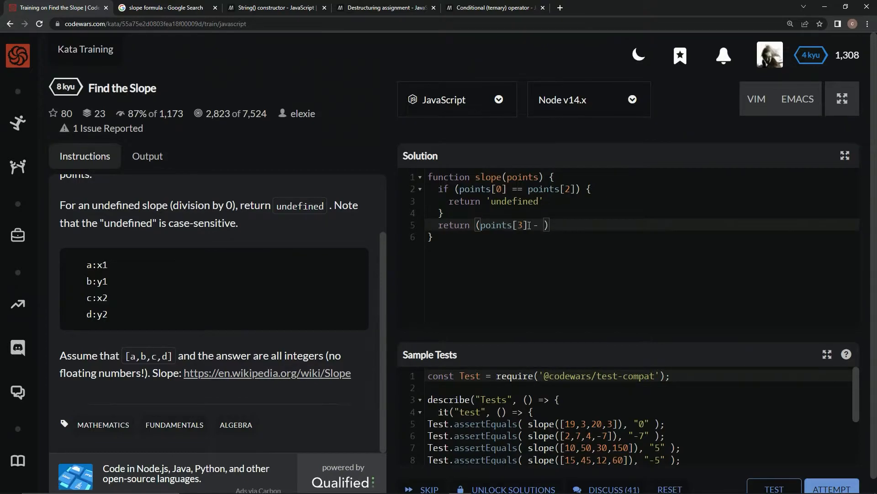
type("points")
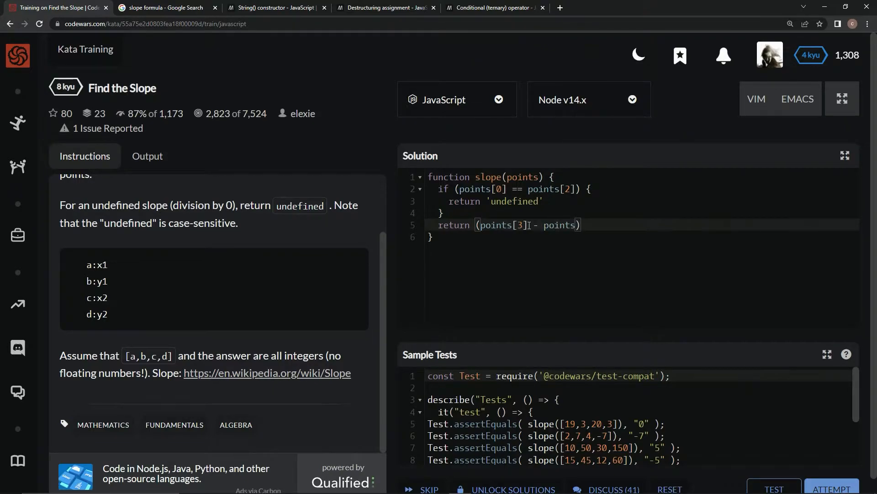
type("1]")
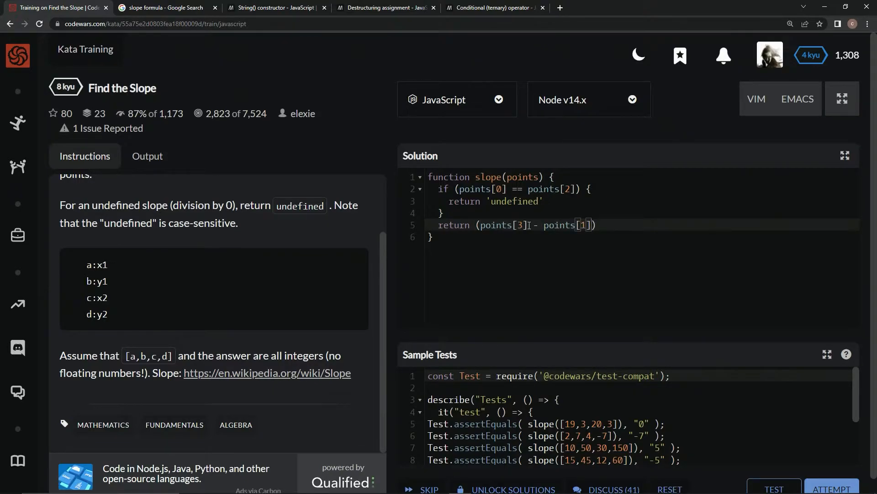
- Divide by (points[2] - points[0]) and inspect the failure expecting the string '0'
type("/")
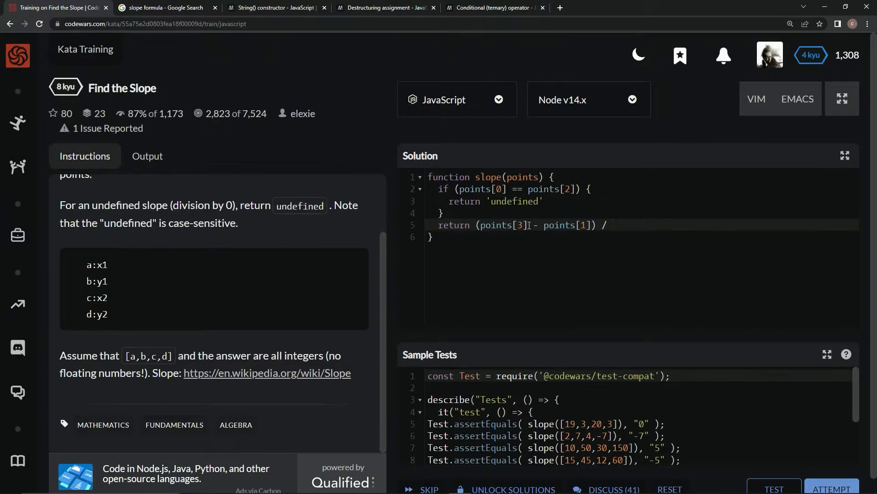
type("(poi")
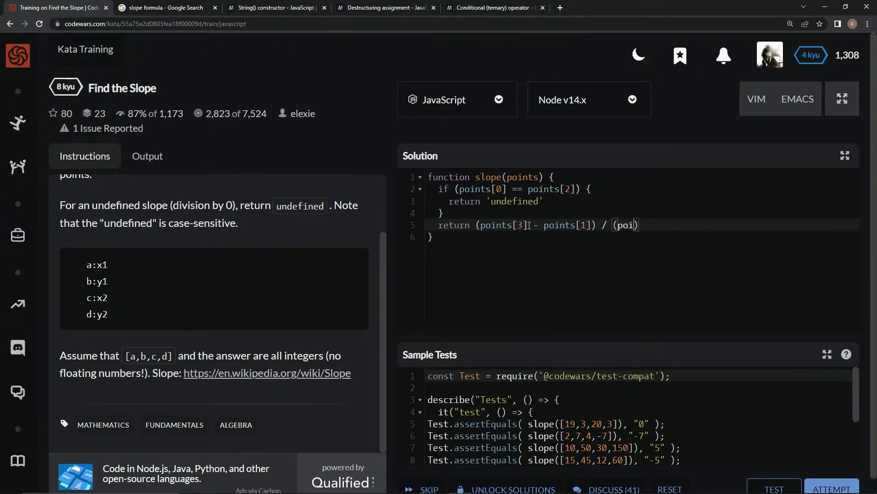
type("nts[2] - p")
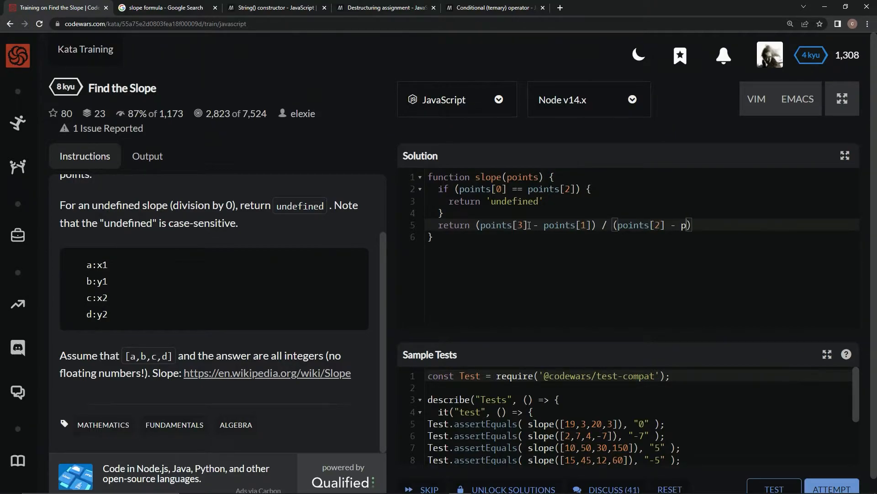
type("oints[]")
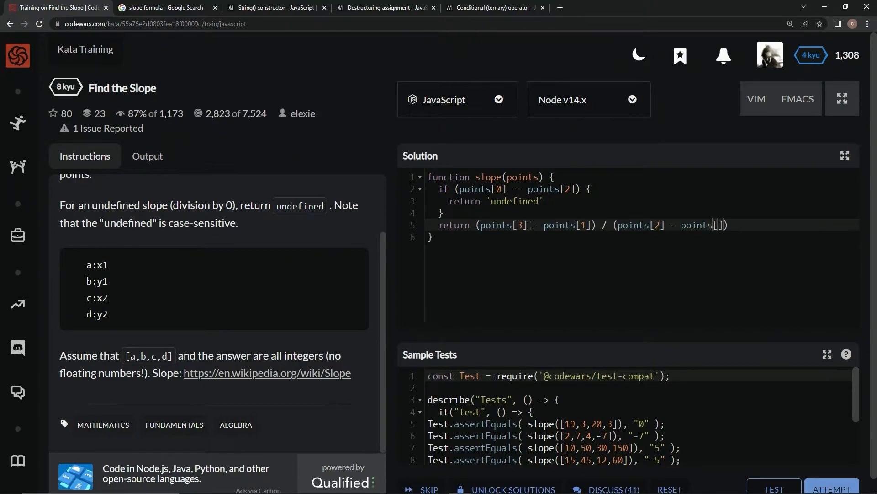
type("0")
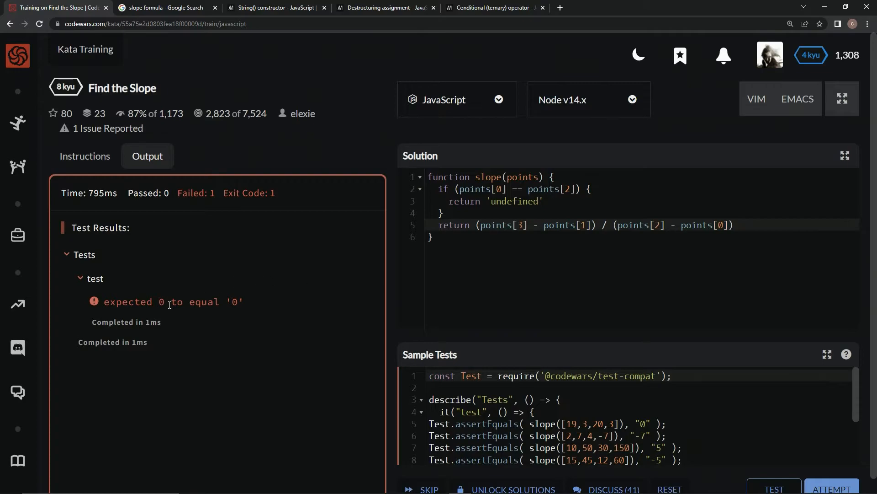
double_click(161, 302)
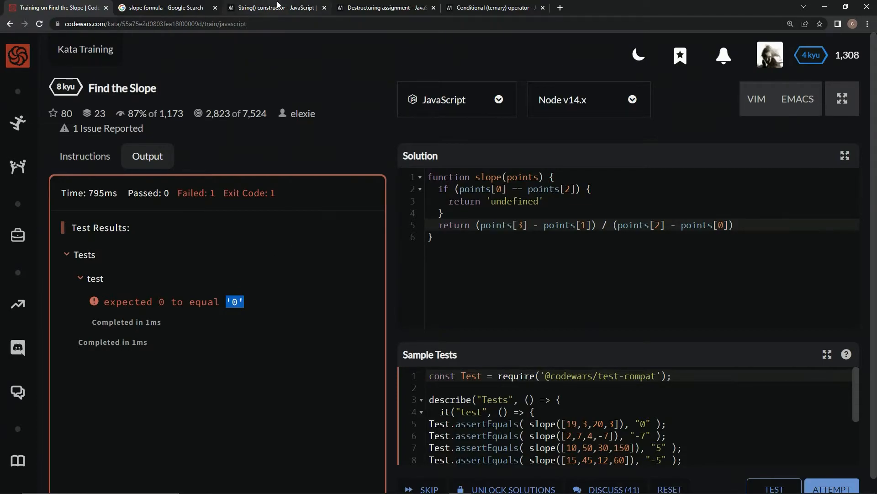
left_click(274, 7)
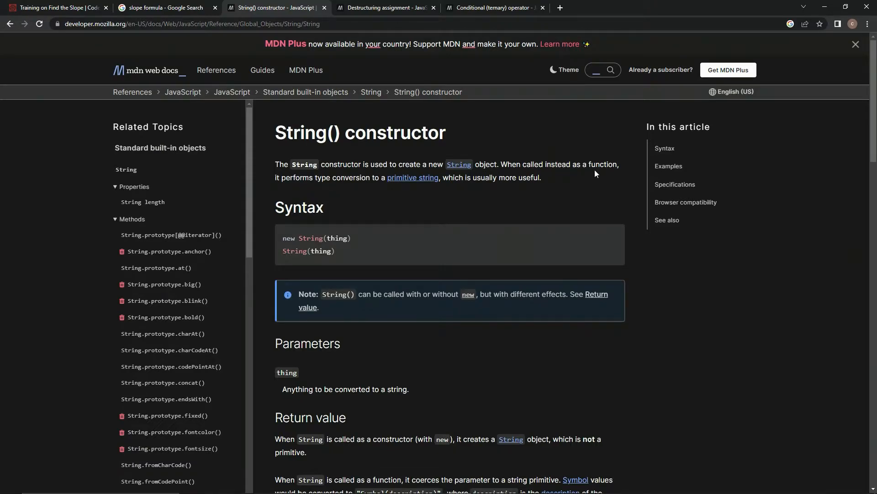
mouse_move(378, 189)
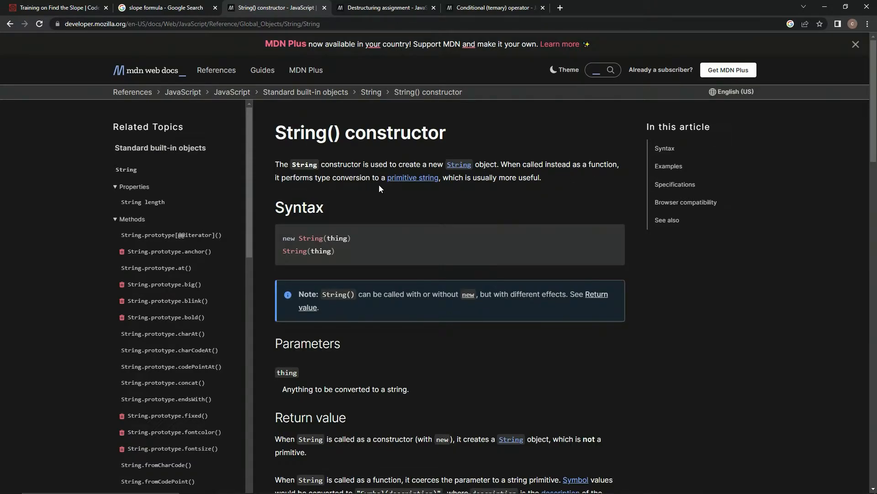
mouse_move(471, 188)
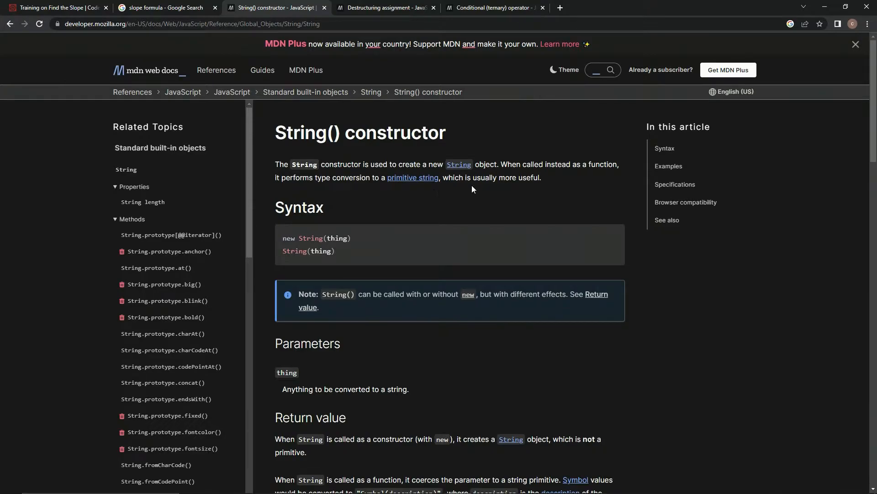
left_click(262, 69)
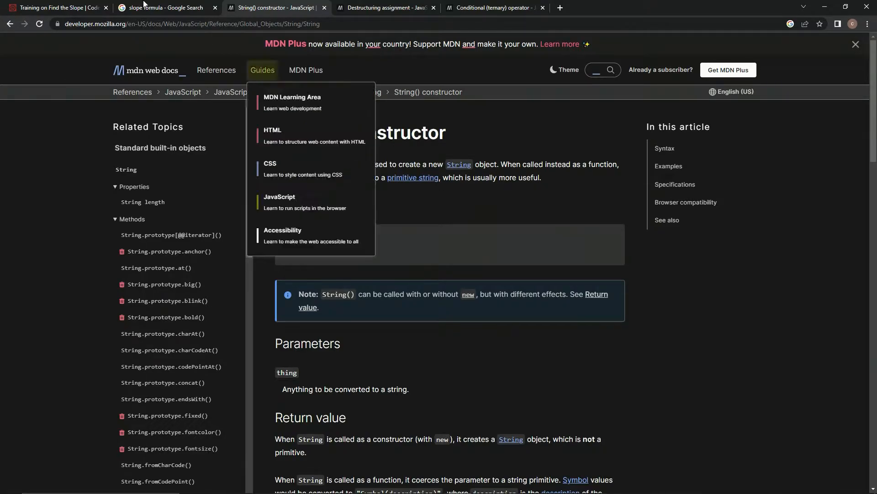
left_click(53, 7)
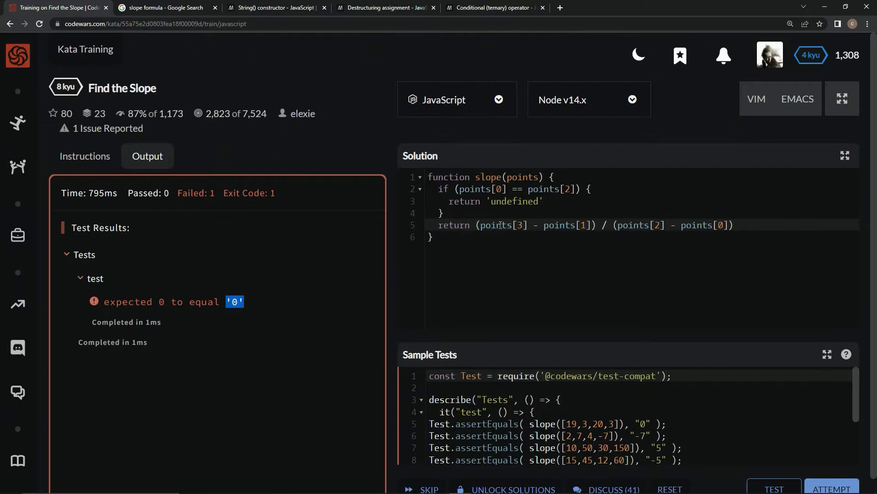
- Wrap the whole slope division expression in String()
left_click_drag(477, 225, 734, 225)
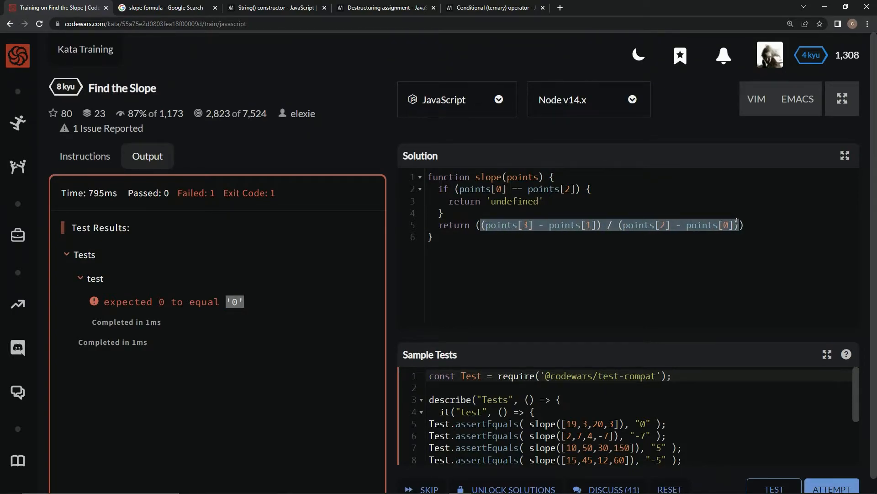
type("St")
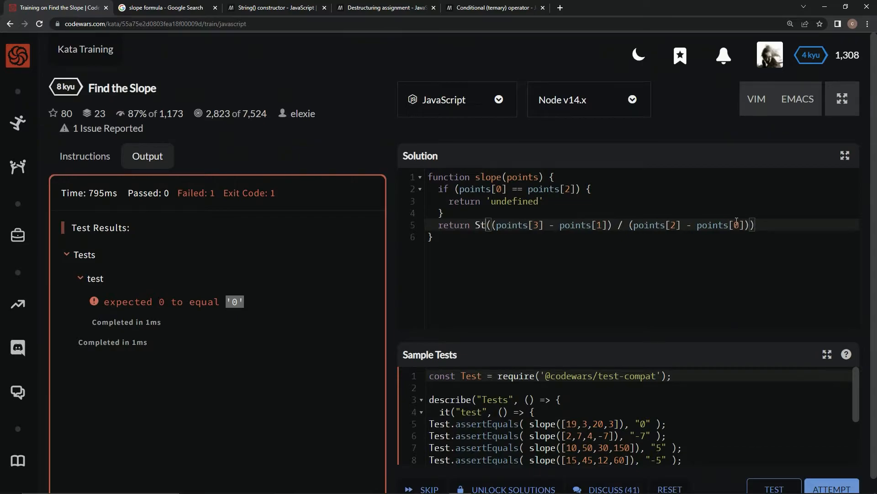
type("ring")
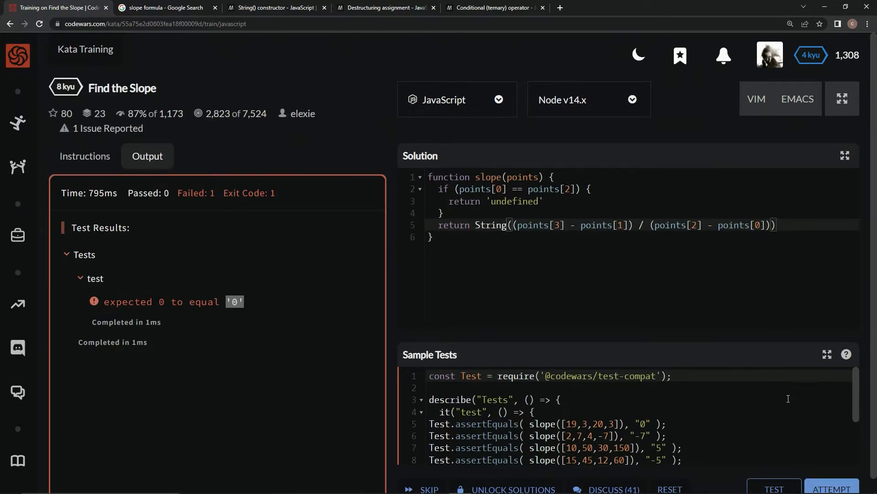
- Run the sample tests and the full attempt, which now pass
left_click(773, 489)
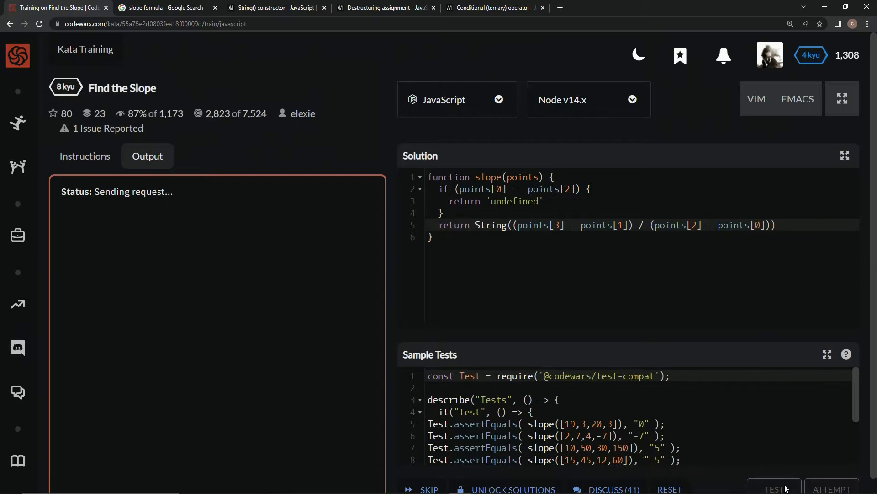
left_click(774, 488)
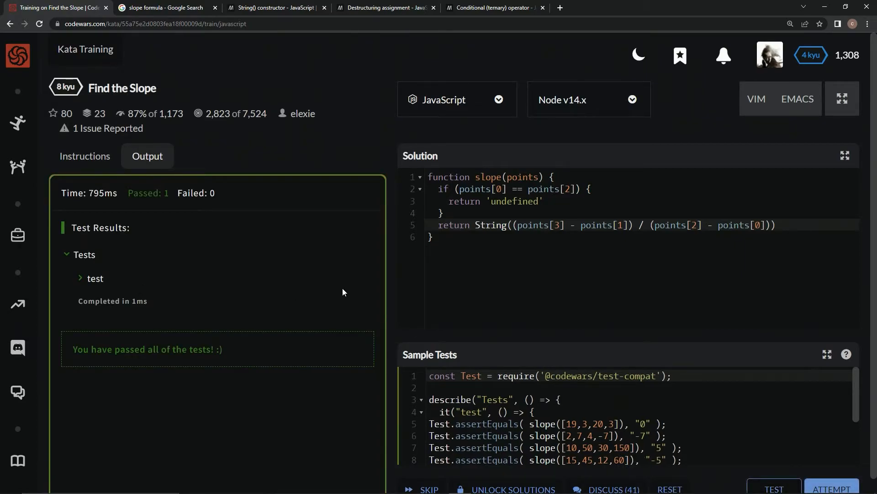
left_click(831, 488)
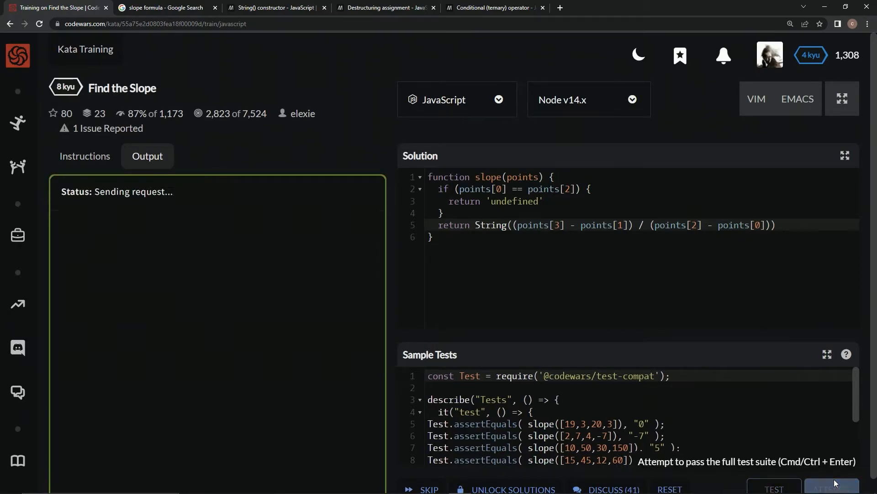
left_click(774, 488)
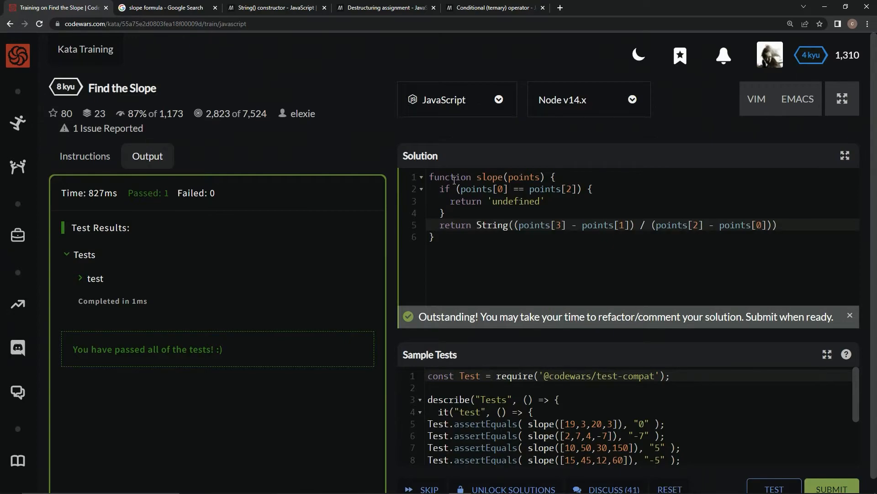
- Begin rewriting the solution as const slope = (points) =>, consulting MDN's destructuring reference
double_click(449, 176)
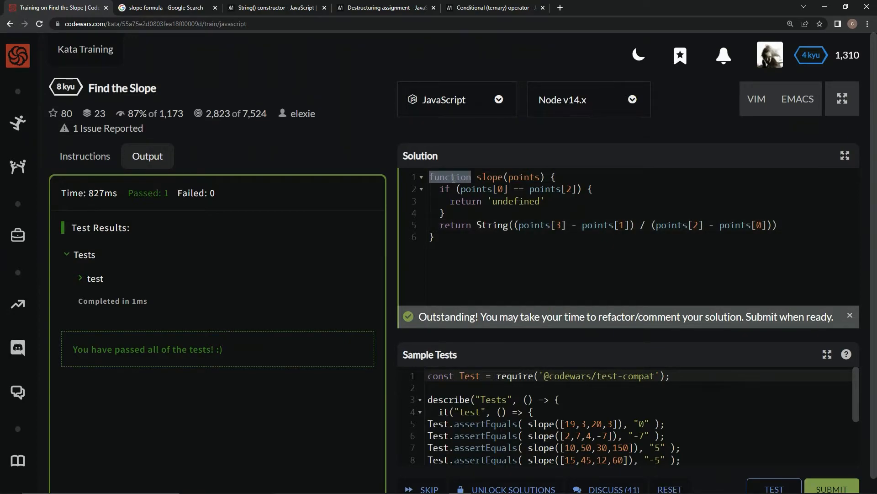
type("const")
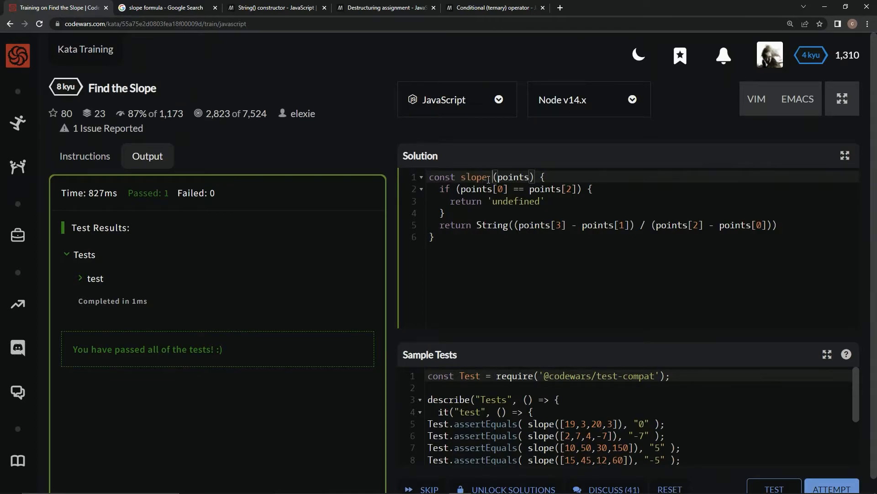
type("=")
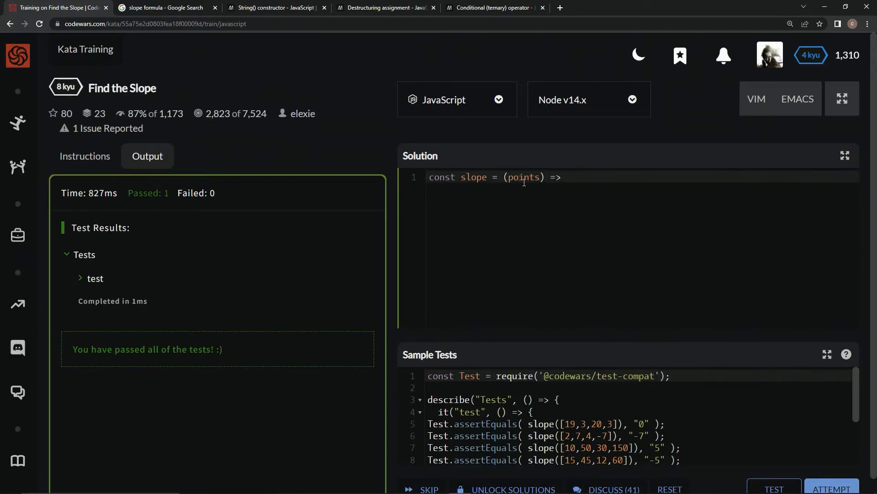
left_click(385, 8)
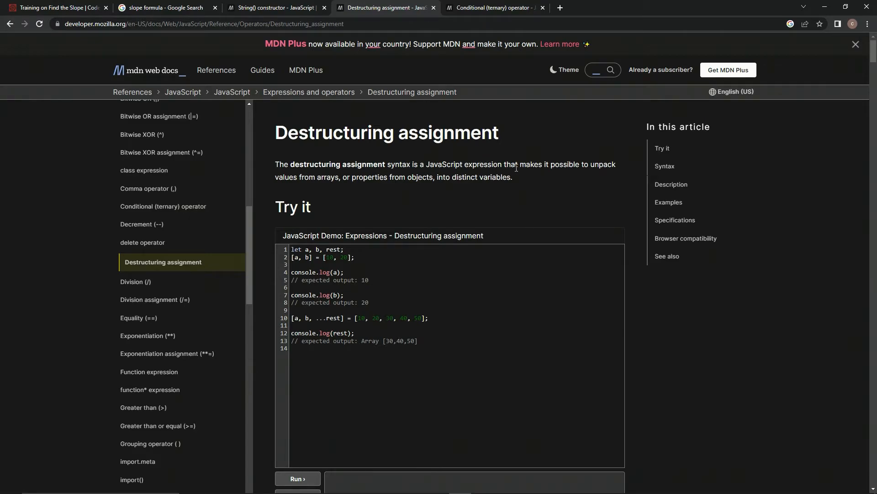
mouse_move(336, 187)
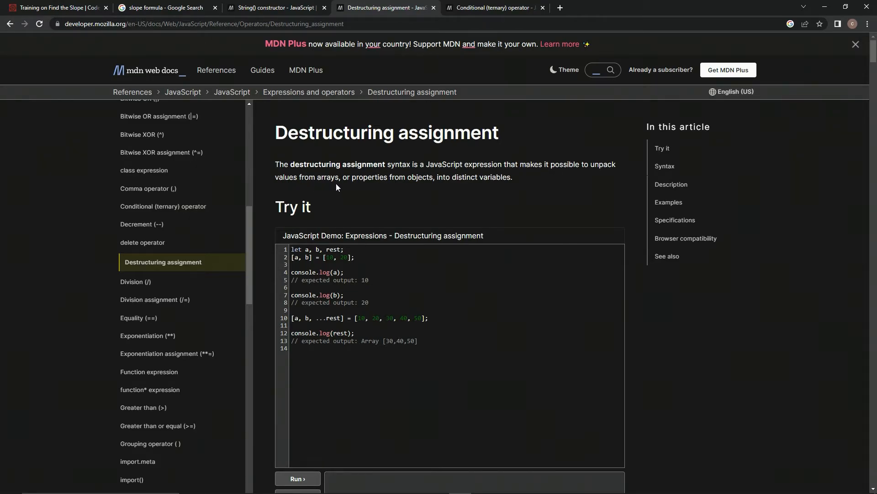
mouse_move(450, 189)
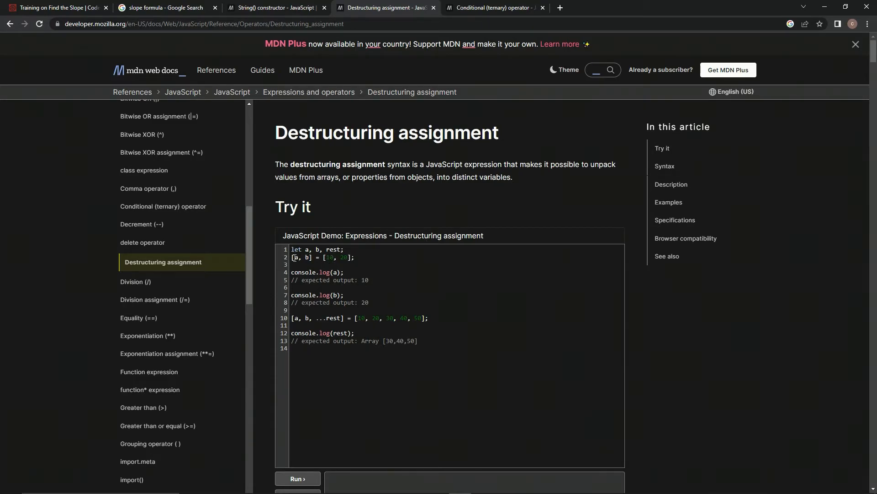
- Review MDN's array destructuring example, then return to the Find the Slope kata
double_click(305, 257)
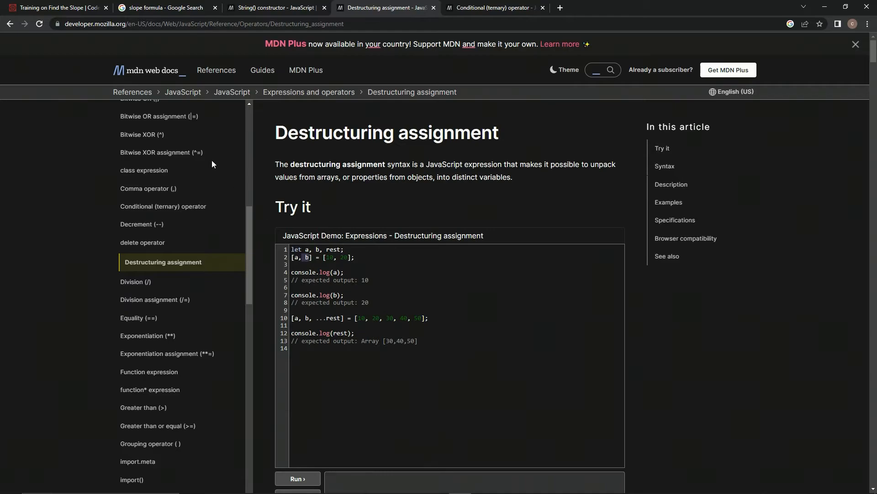
mouse_move(75, 3)
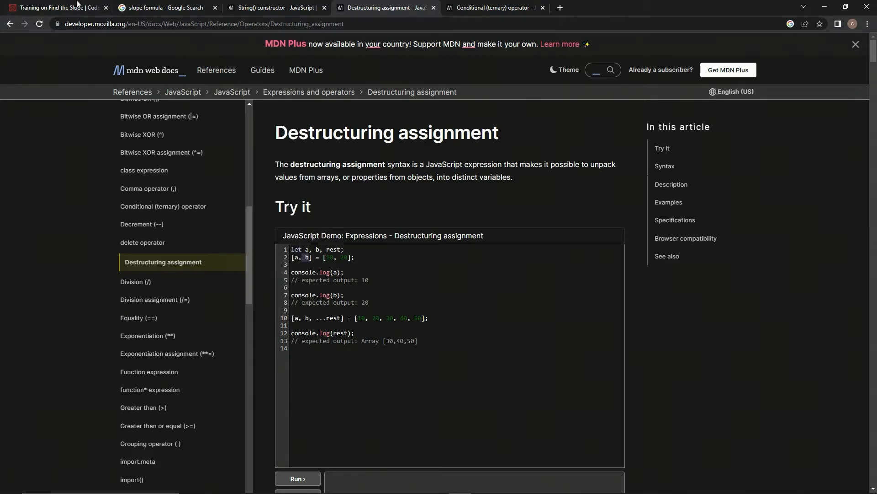
left_click(53, 7)
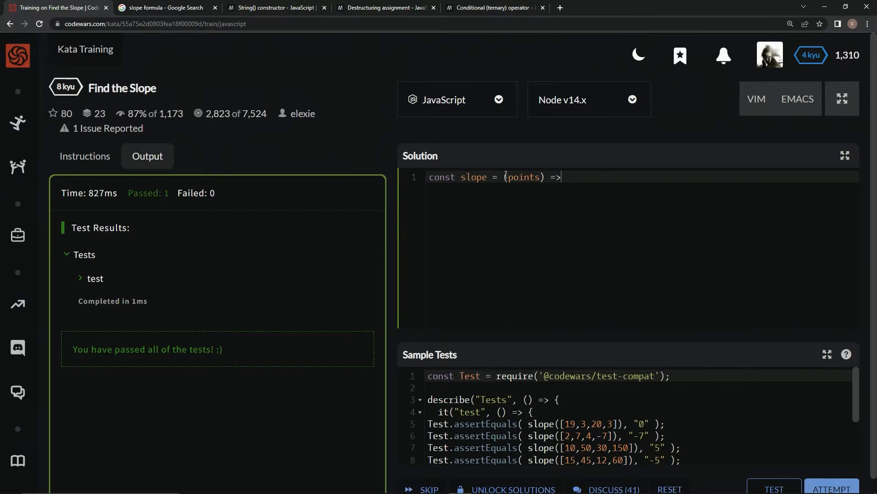
- Replace the points parameter with a destructured [a,b,c,d] and reshow the instructions
double_click(522, 176)
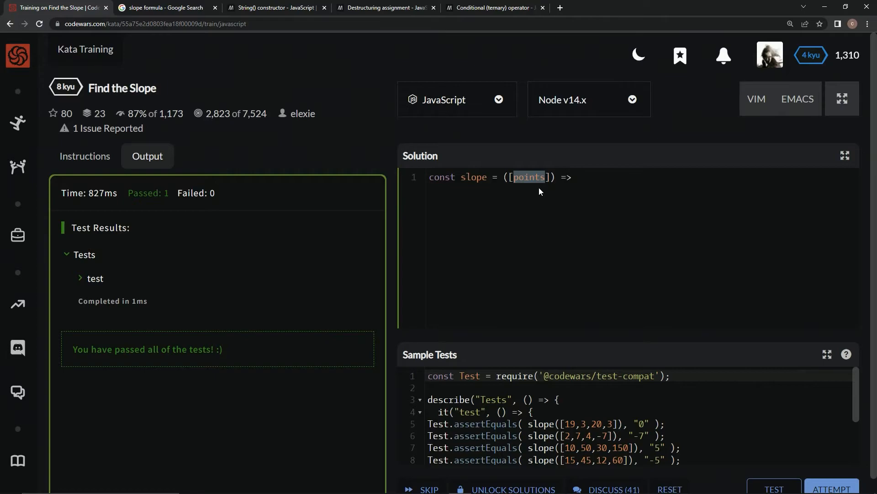
type("a")
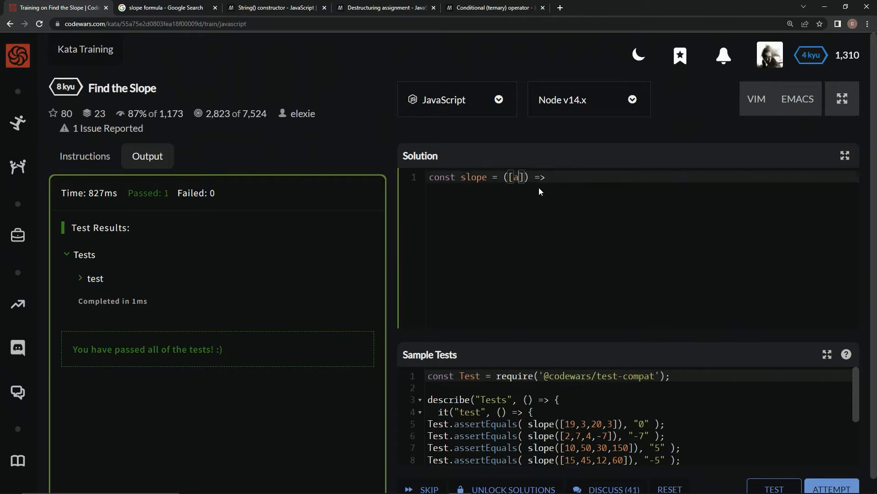
type(",b,c")
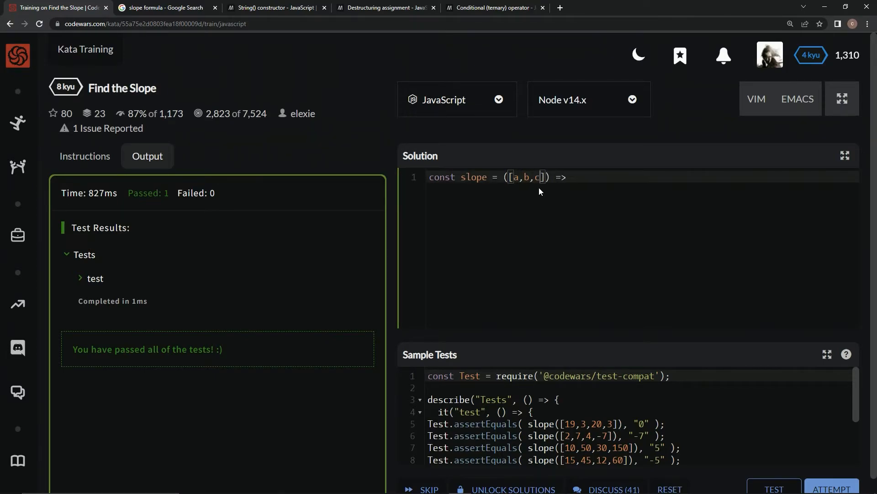
type(",d")
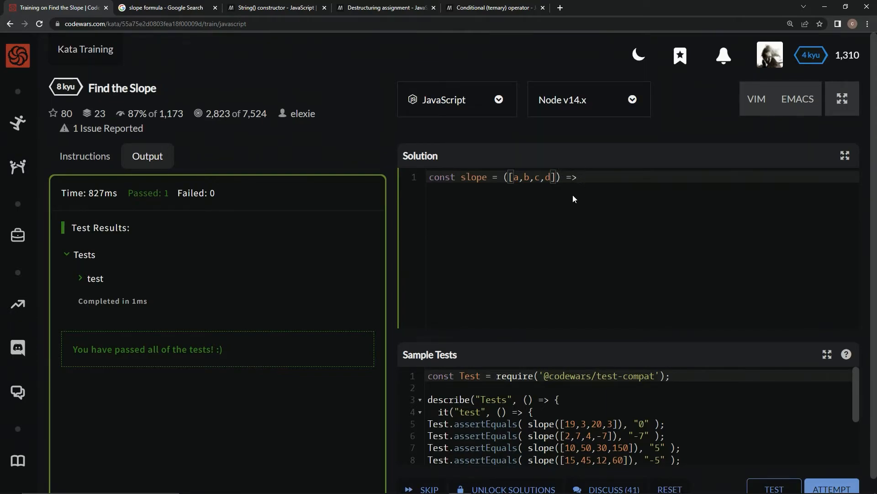
left_click(85, 156)
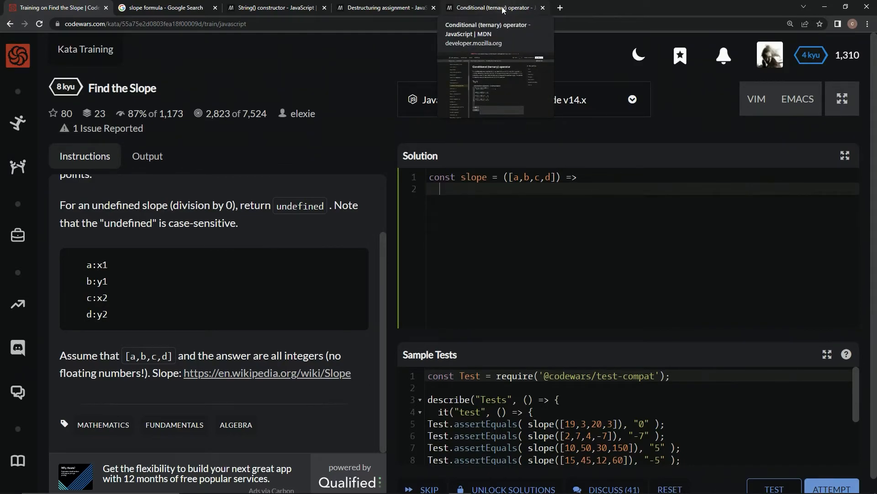
- View MDN's Conditional (ternary) operator reference page
left_click(495, 7)
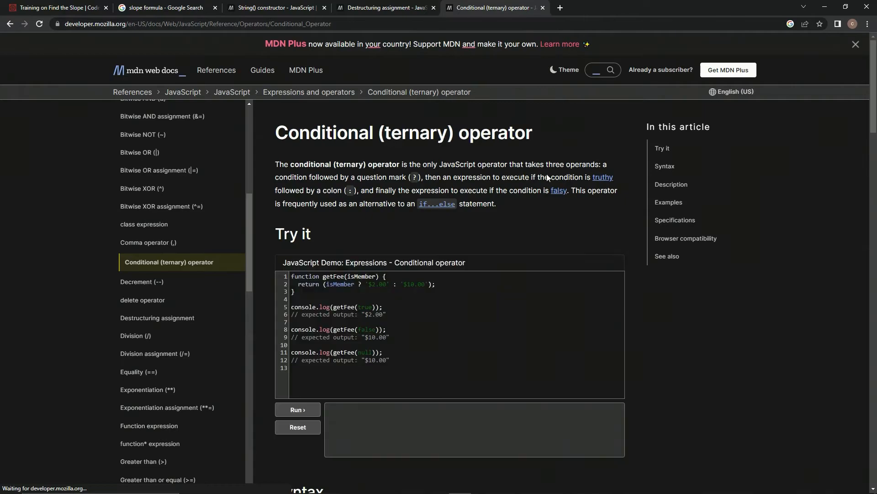
mouse_move(497, 152)
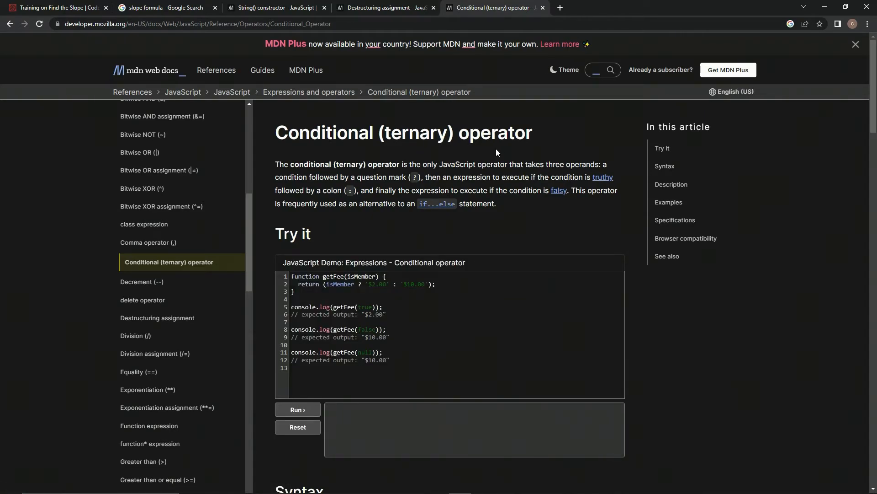
mouse_move(461, 167)
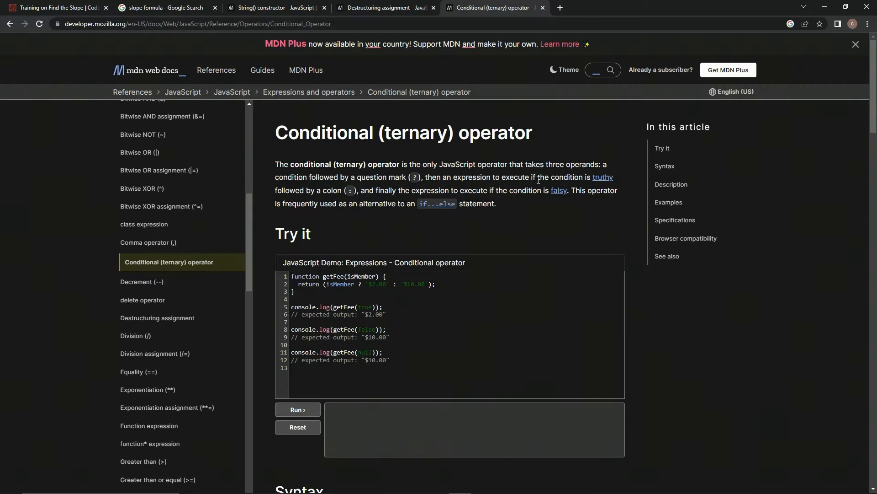
mouse_move(334, 195)
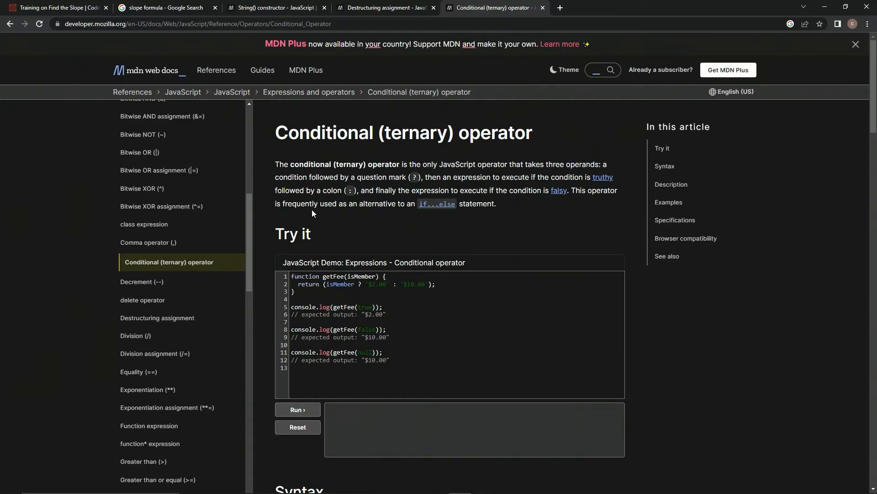
mouse_move(404, 212)
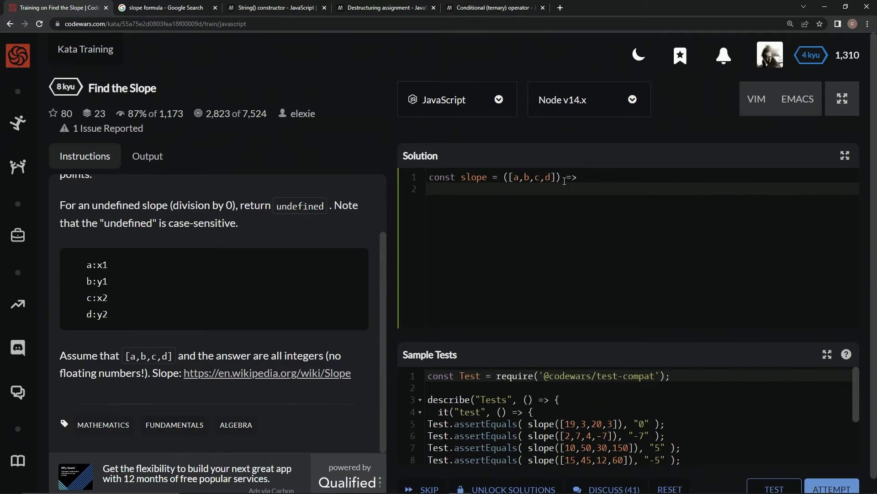
- Start the arrow body with the ternary a == c ? 'undefined'
type("a")
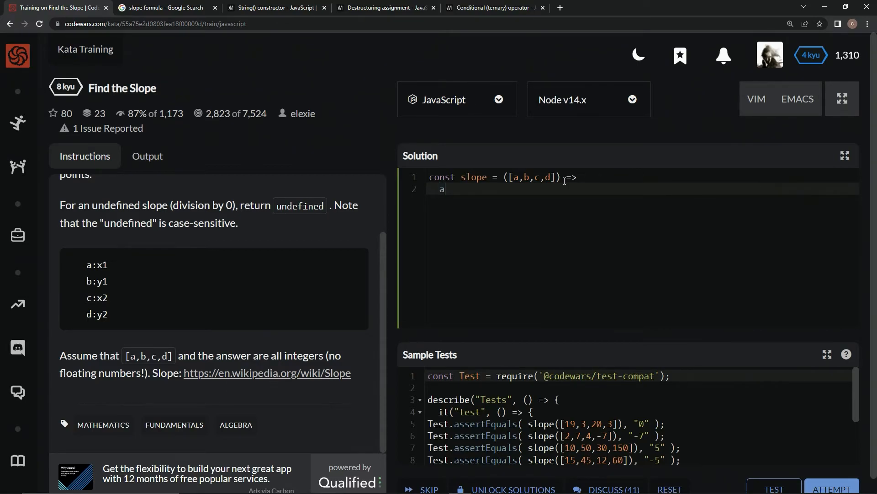
type("== c")
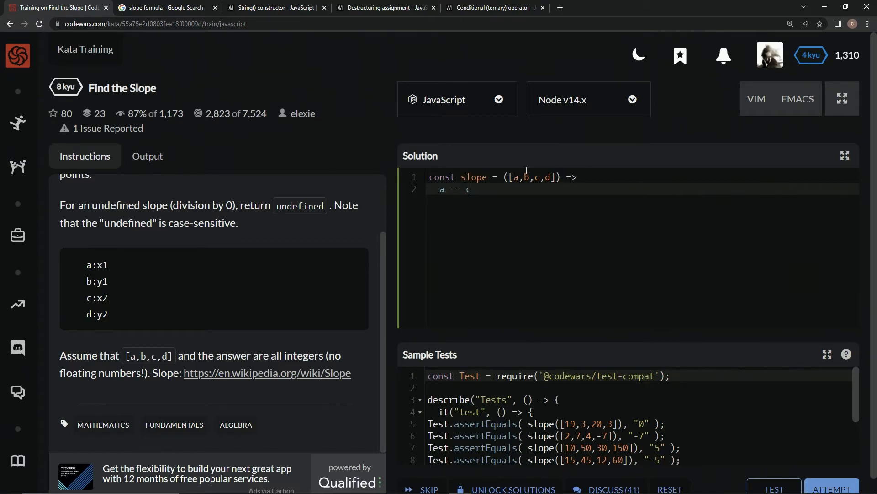
type("?")
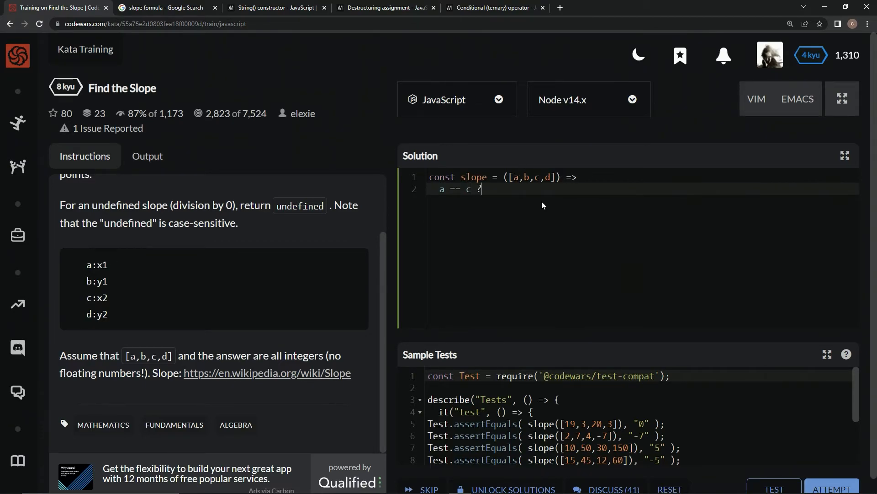
type("'")
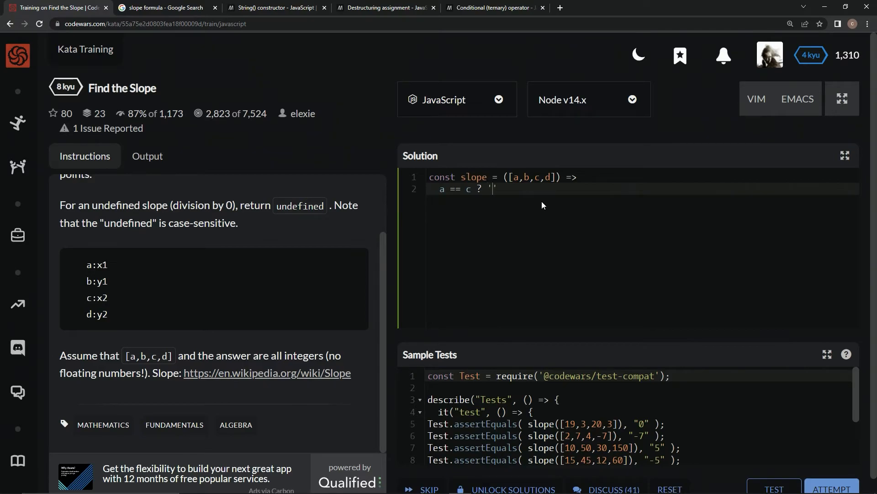
type("undefin")
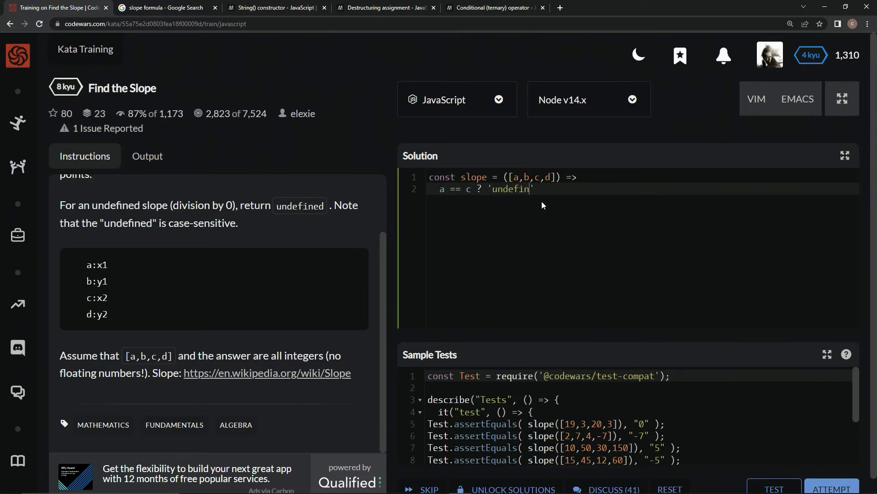
type("ed'")
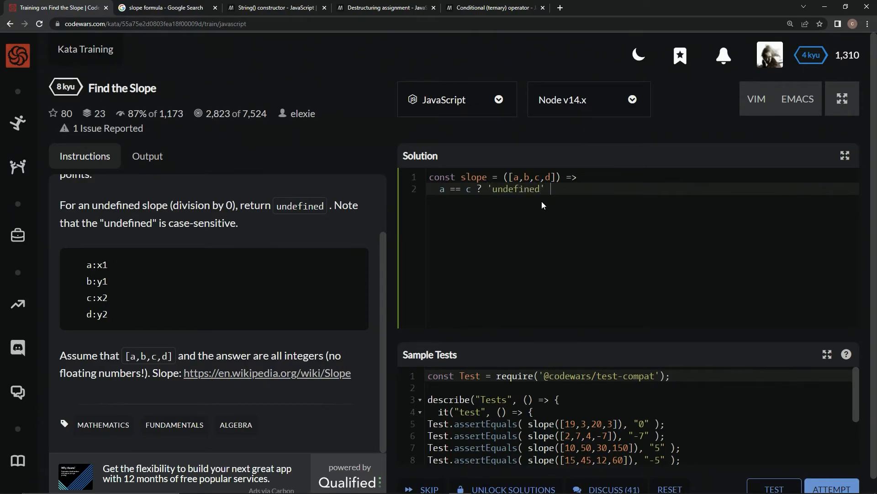
- Finish with : String((d - b) / (c - a)), run the tests, and submit
type(":")
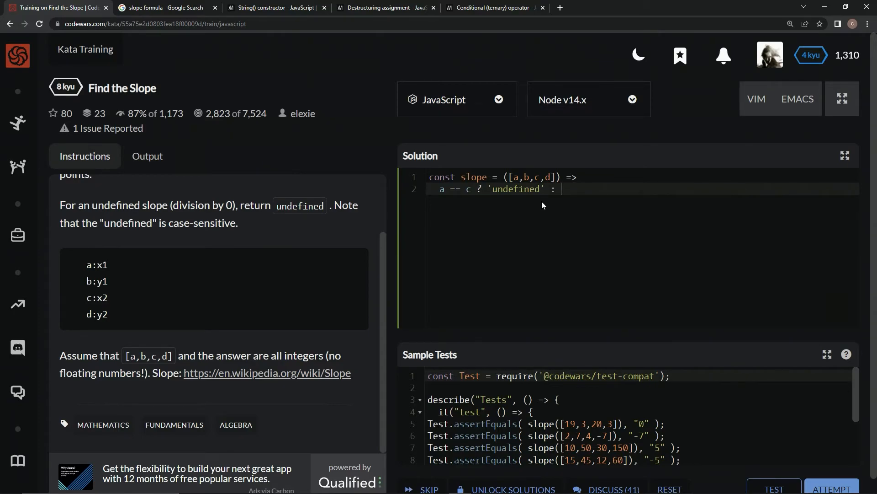
type("String")
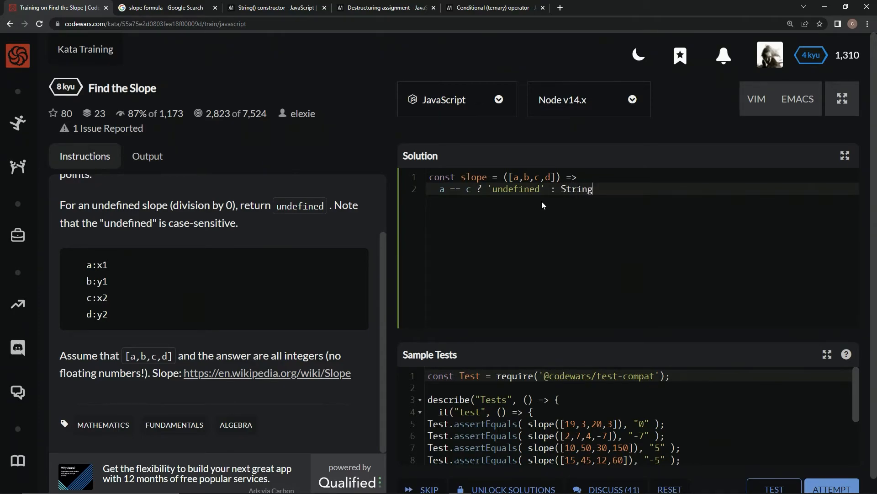
type("())")
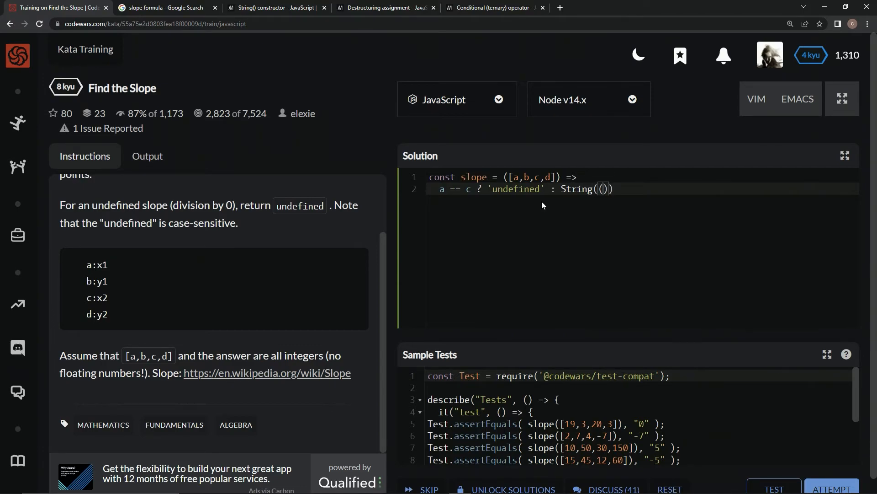
type("d - b) / (c - a")
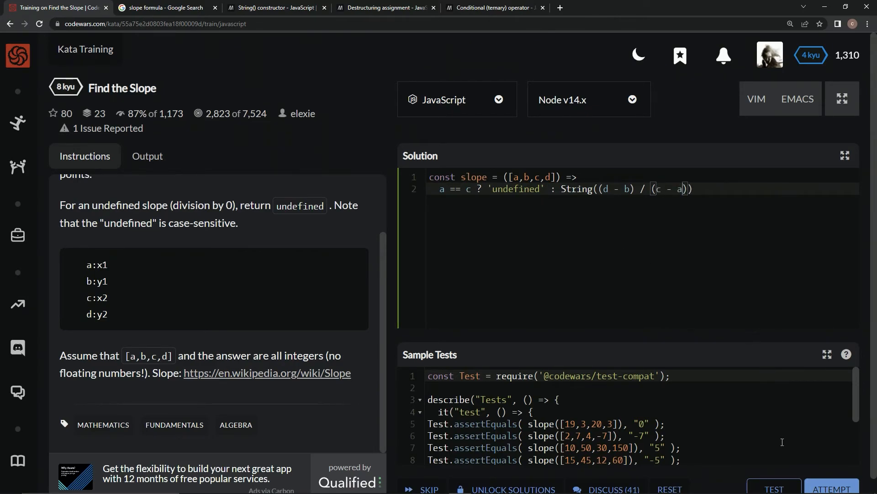
left_click(774, 489)
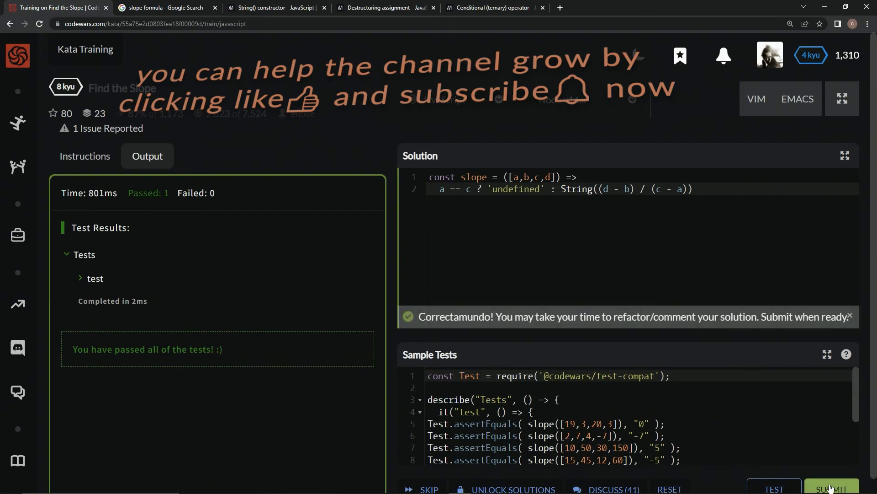
left_click(832, 489)
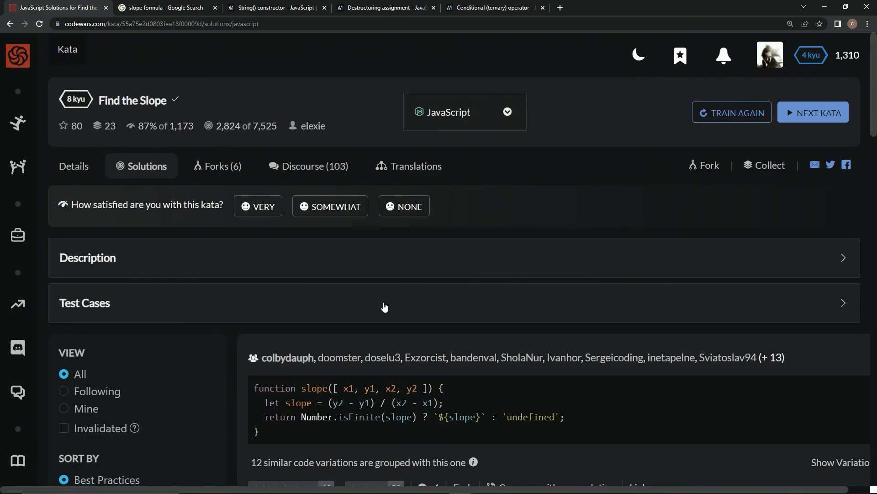
- Scroll through other users' solutions, including Number.isFinite and String(y/x) versions
scroll("down", 3)
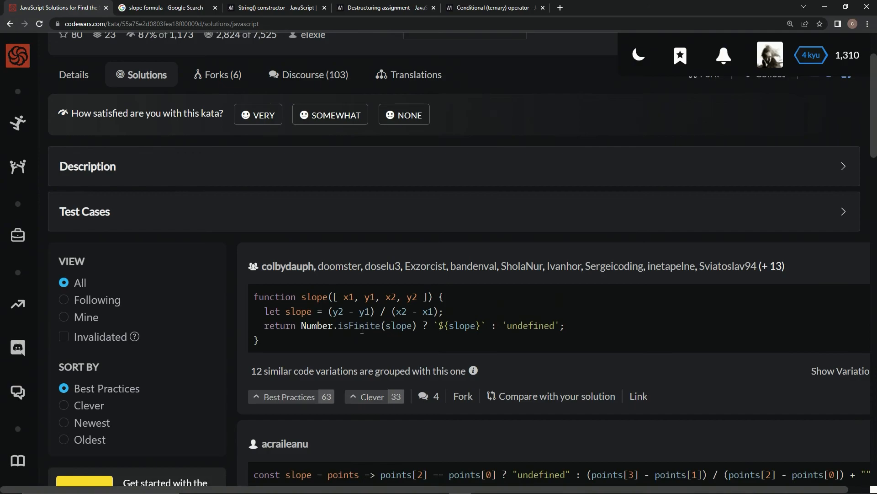
scroll("down", 3)
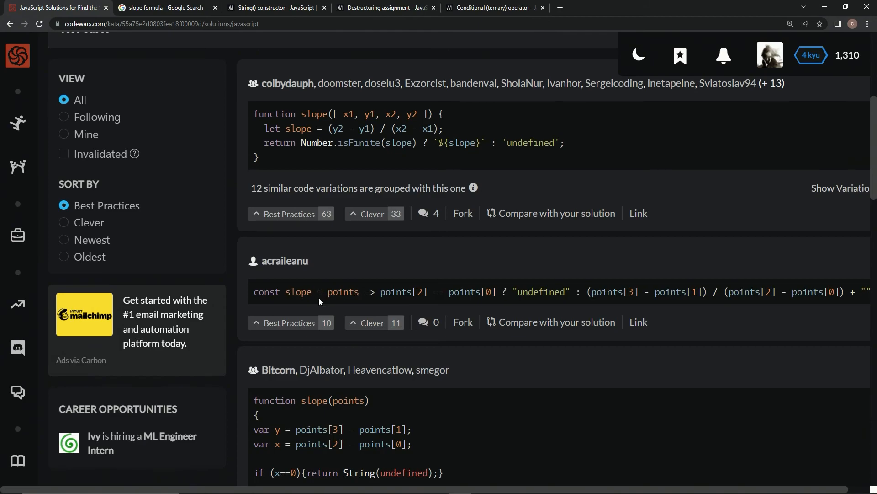
mouse_move(434, 296)
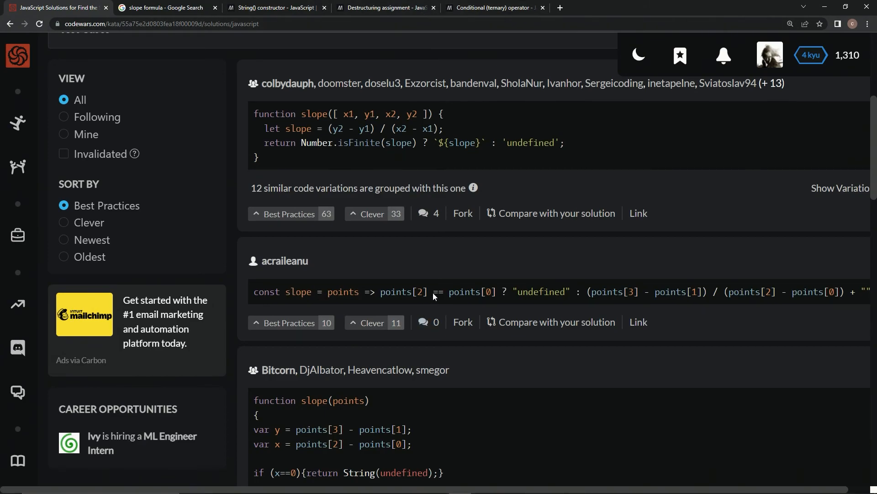
scroll("down", 3)
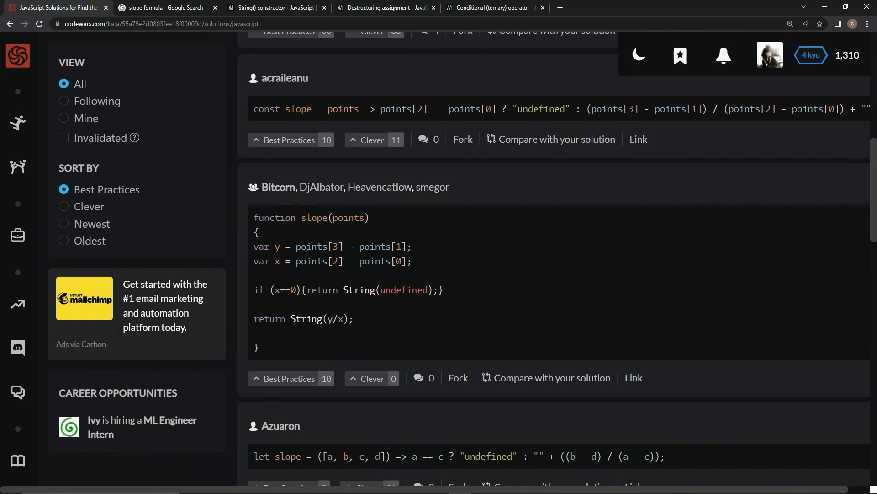
mouse_move(332, 253)
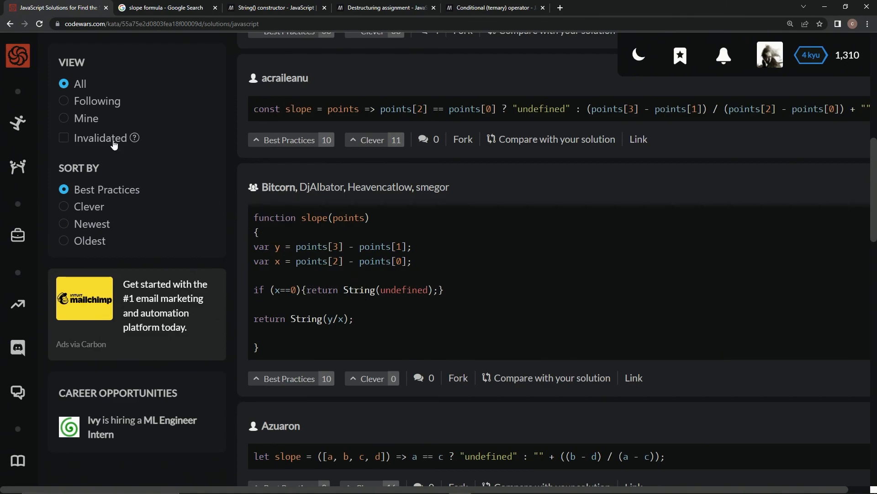
- Filter solutions to Mine, showing the own one-liner, and rate the kata Very satisfying
left_click(63, 118)
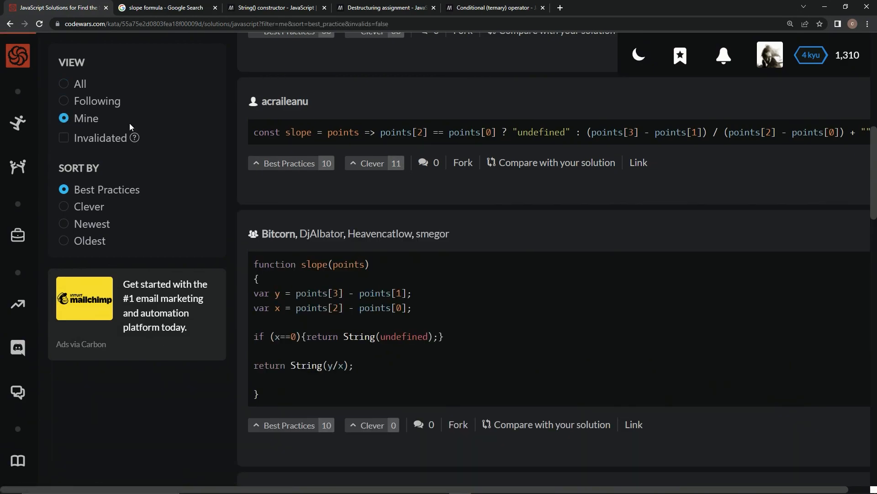
scroll("up", 3)
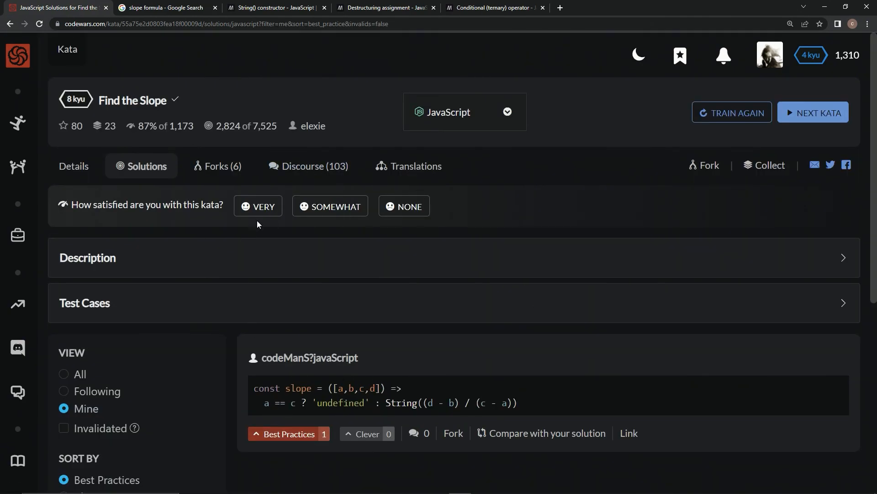
left_click(257, 206)
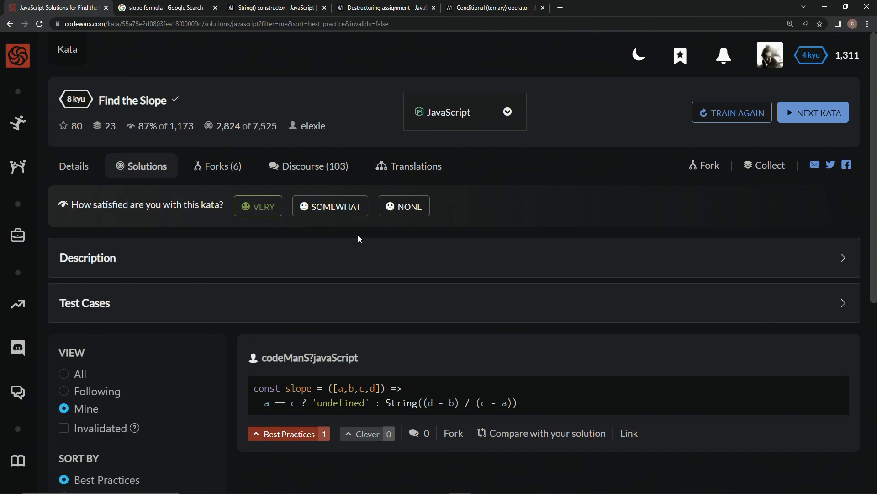